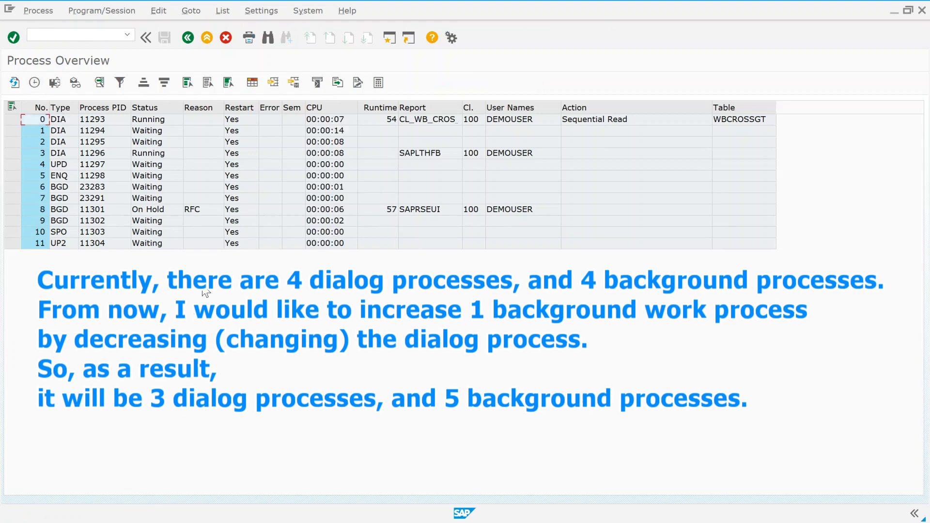
pyautogui.moveTo(77, 147)
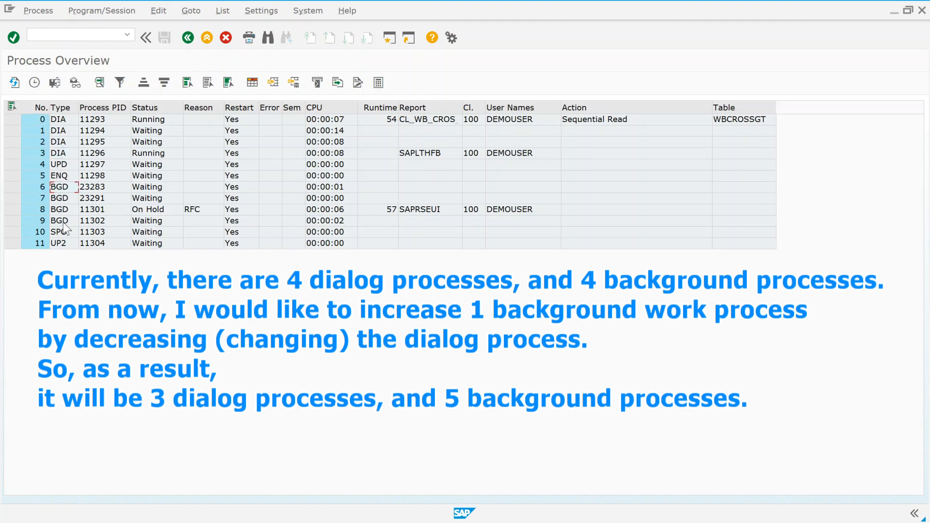
# Step: Enter transaction /nRZ04 and start creating a new operation mode
pyautogui.click(58, 243)
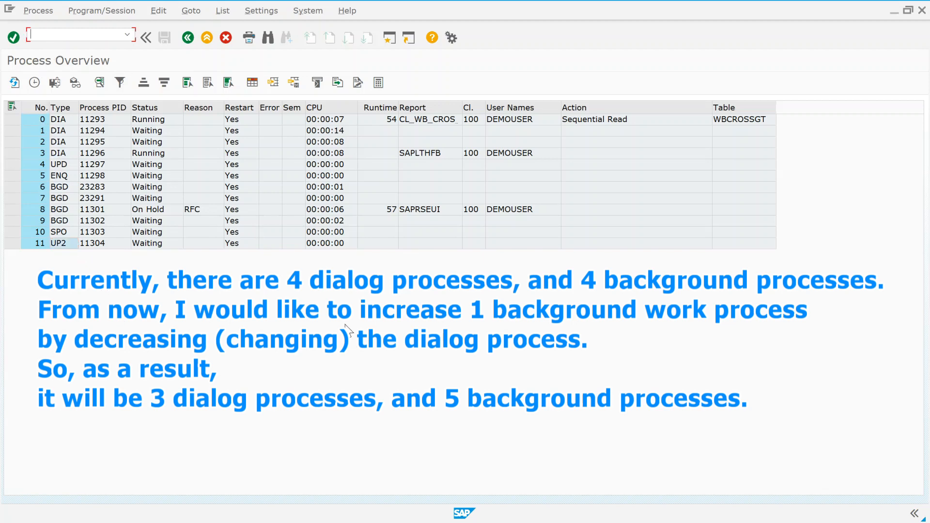
pyautogui.click(58, 243)
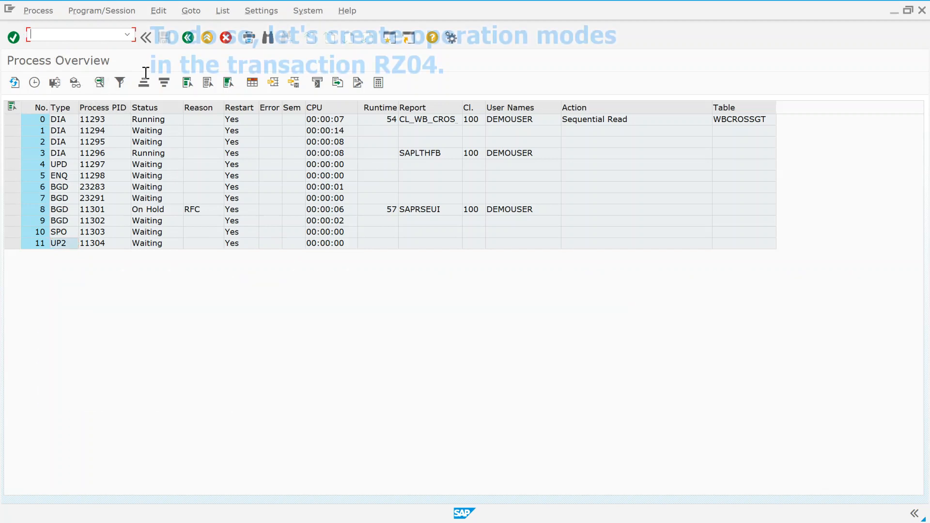
pyautogui.write('/nr')
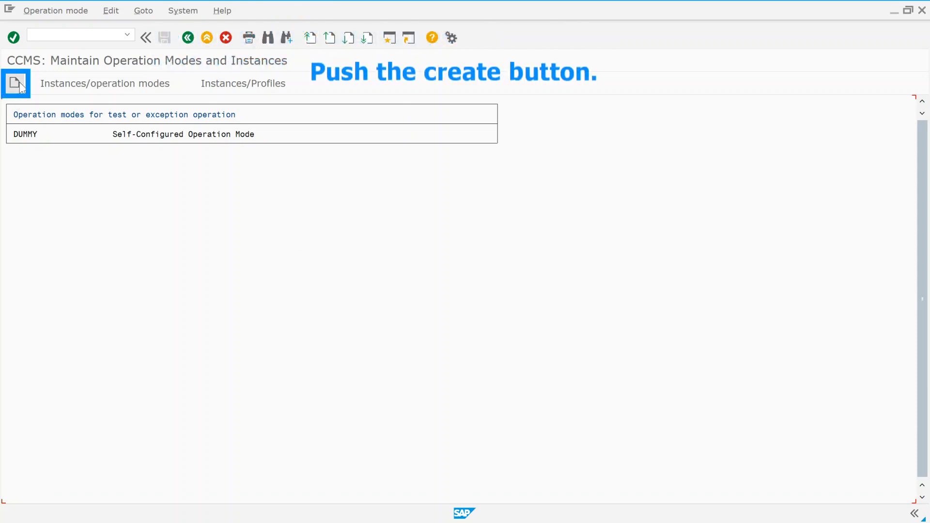
pyautogui.click(15, 83)
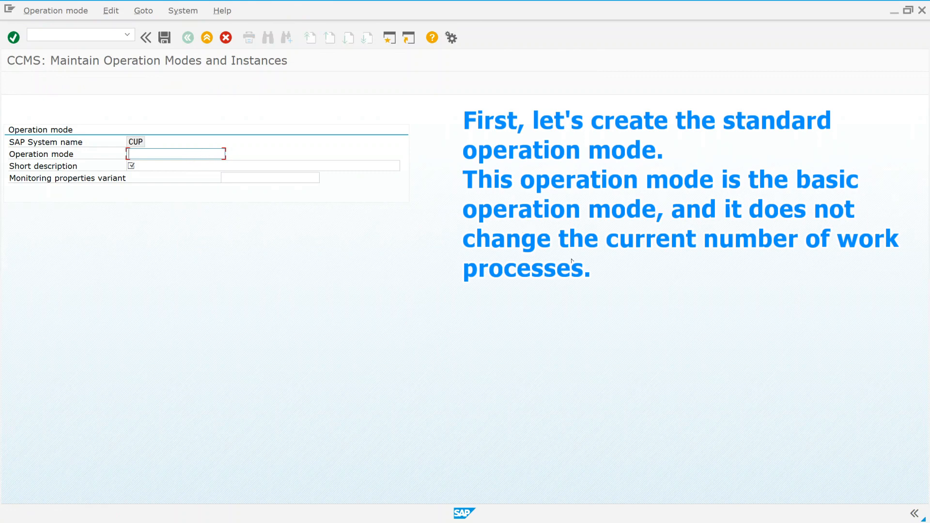
# Step: Name it standard_mode, describe it 'Standard Operation Mode', skip the variant, and save
pyautogui.write('standard_mode')
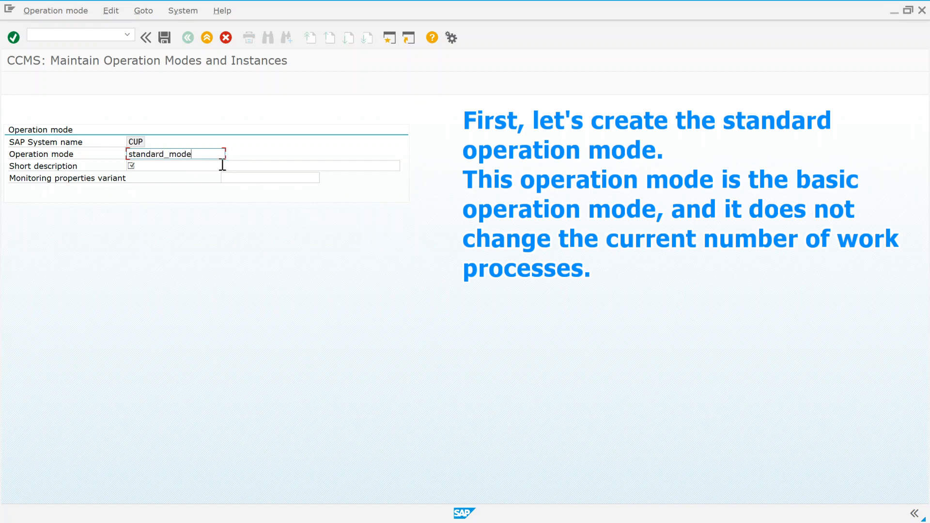
pyautogui.write('standard')
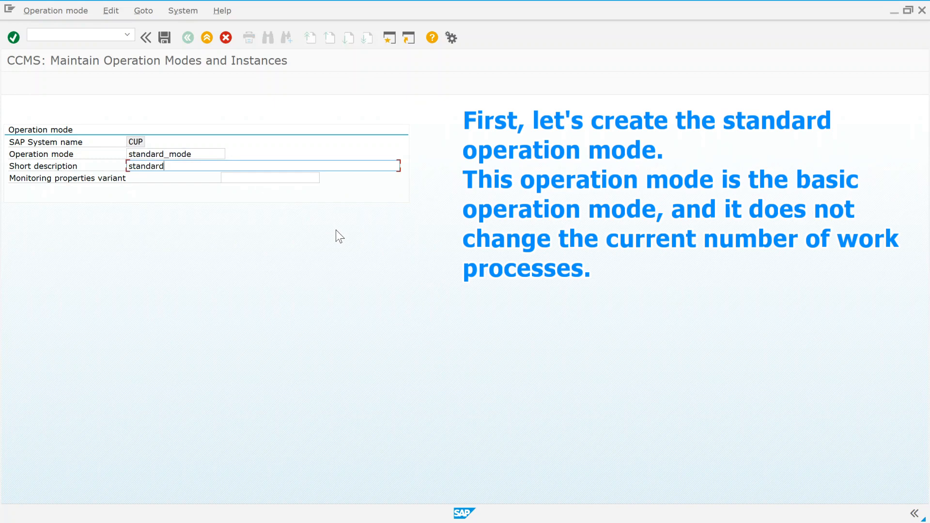
pyautogui.write('Sta')
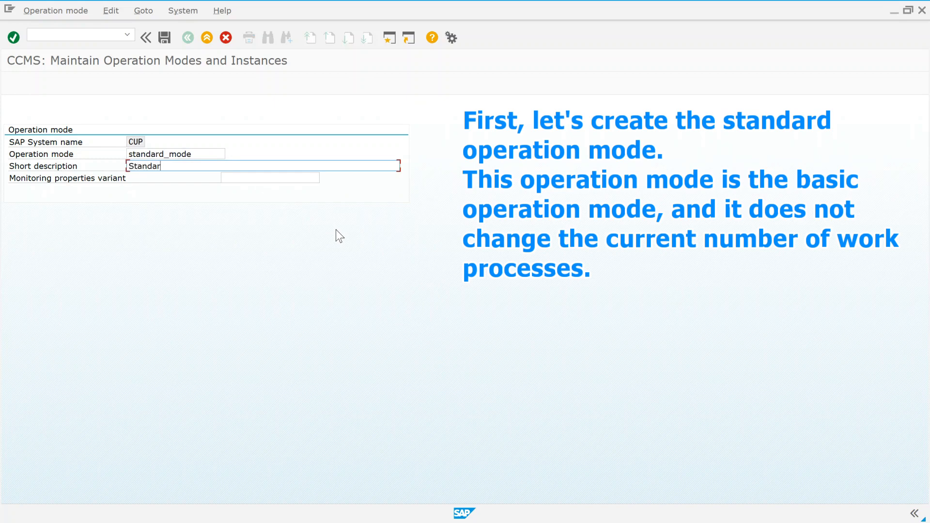
pyautogui.write('d Mo')
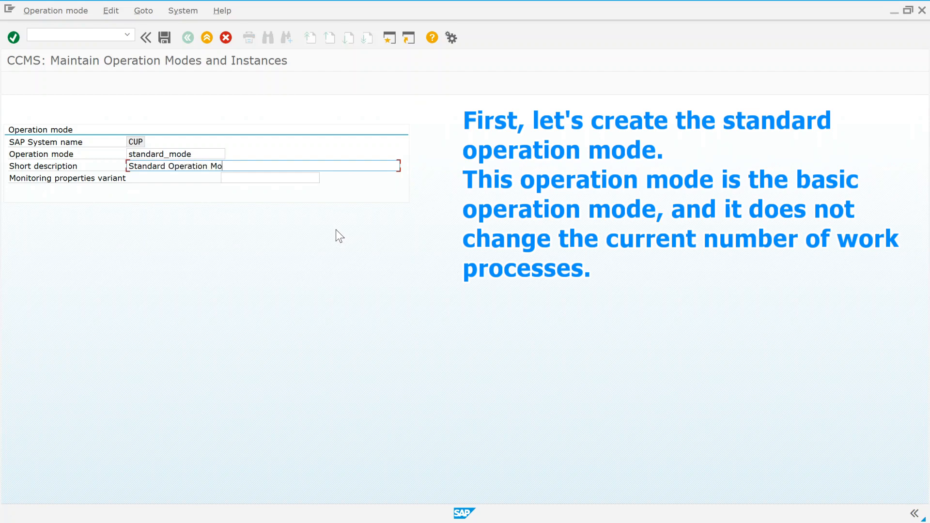
pyautogui.write('de')
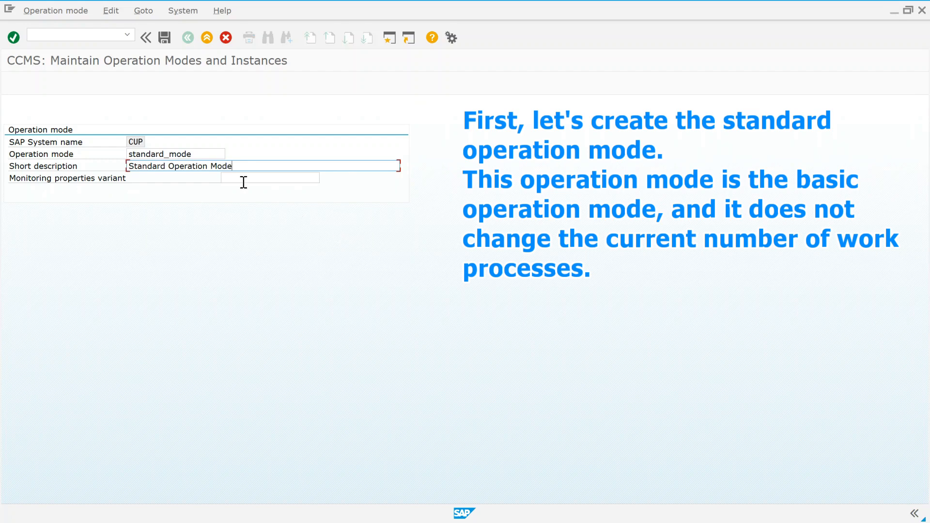
pyautogui.click(267, 178)
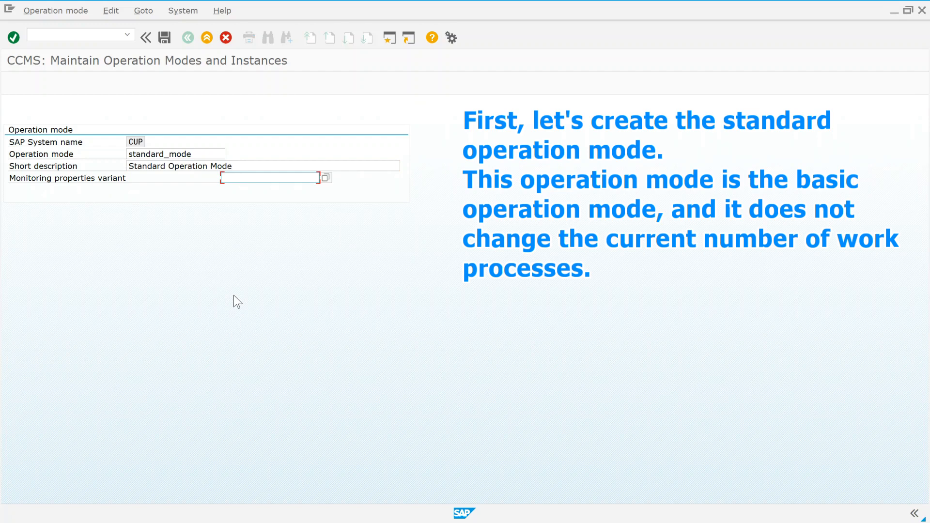
pyautogui.moveTo(325, 184)
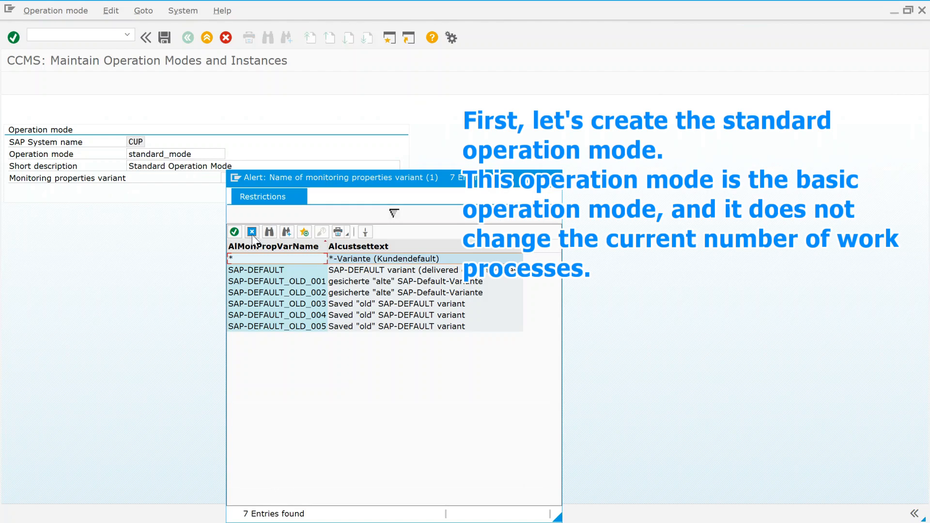
pyautogui.click(251, 232)
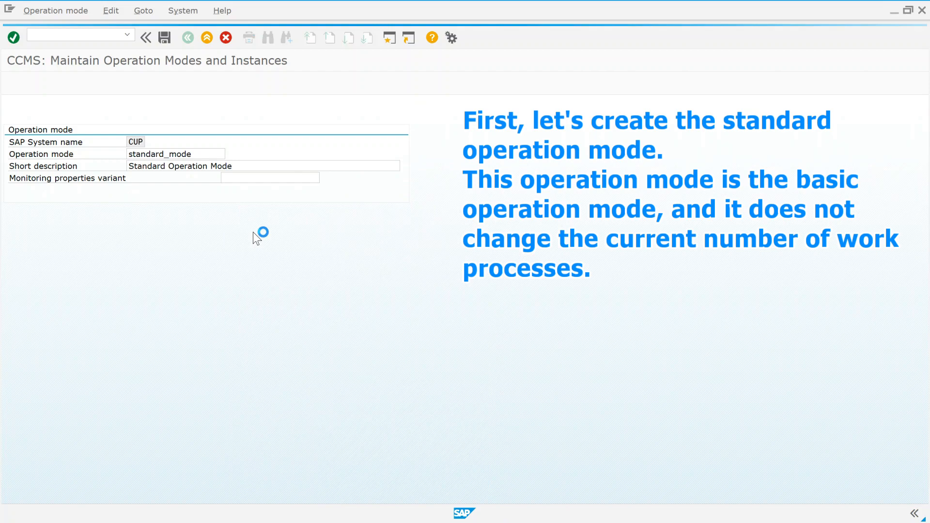
pyautogui.click(175, 154)
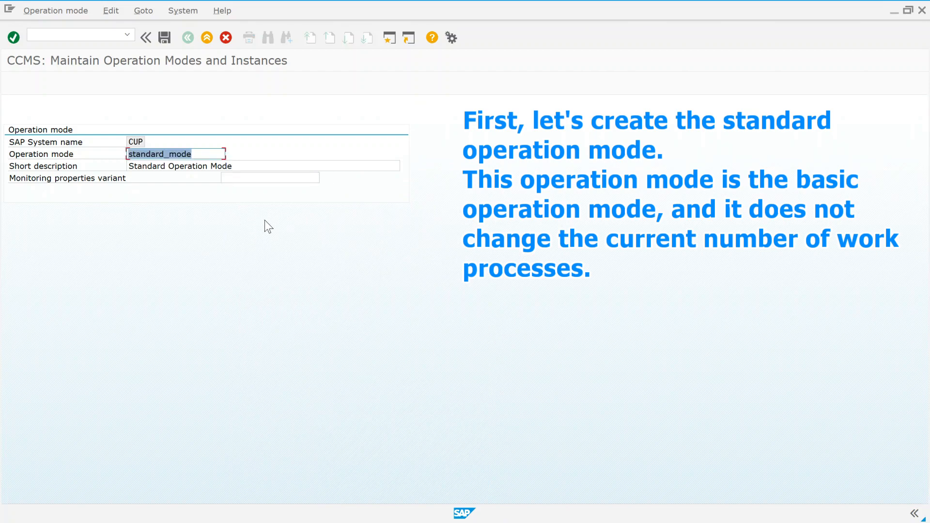
pyautogui.moveTo(165, 37)
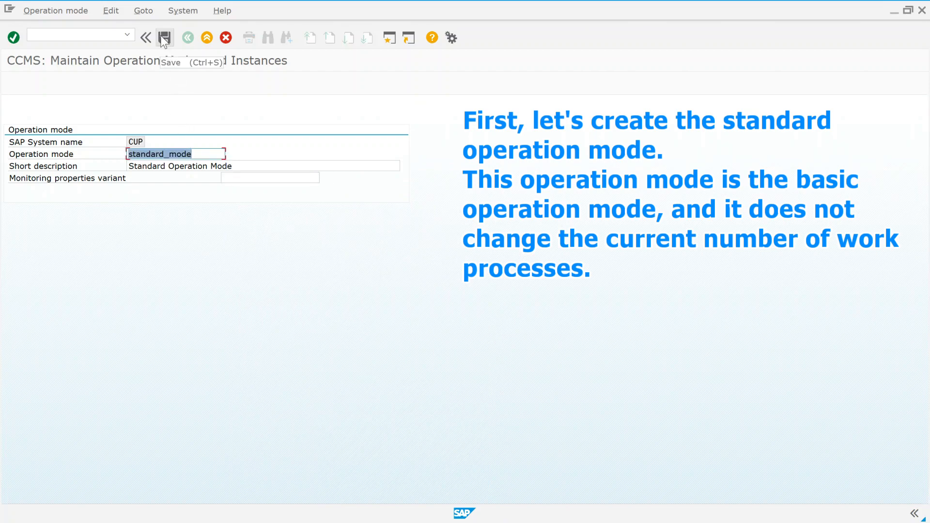
pyautogui.click(164, 37)
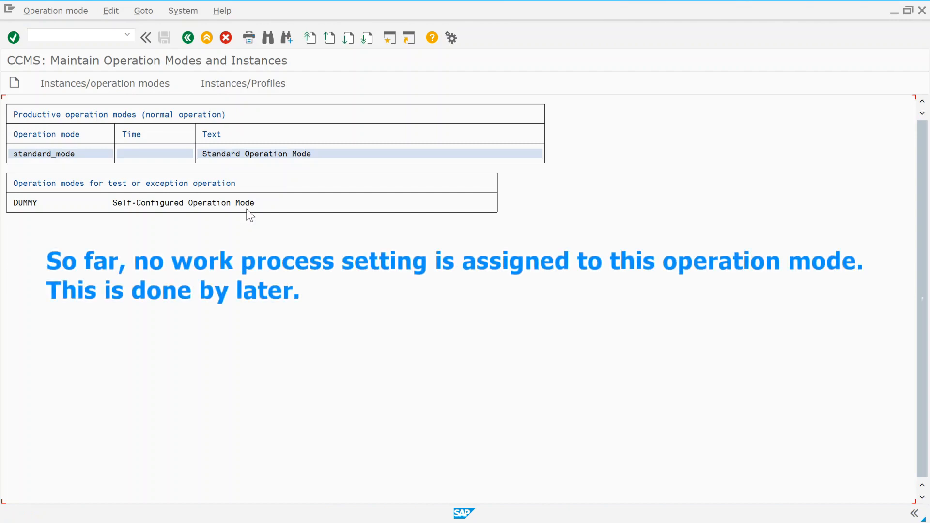
pyautogui.moveTo(438, 297)
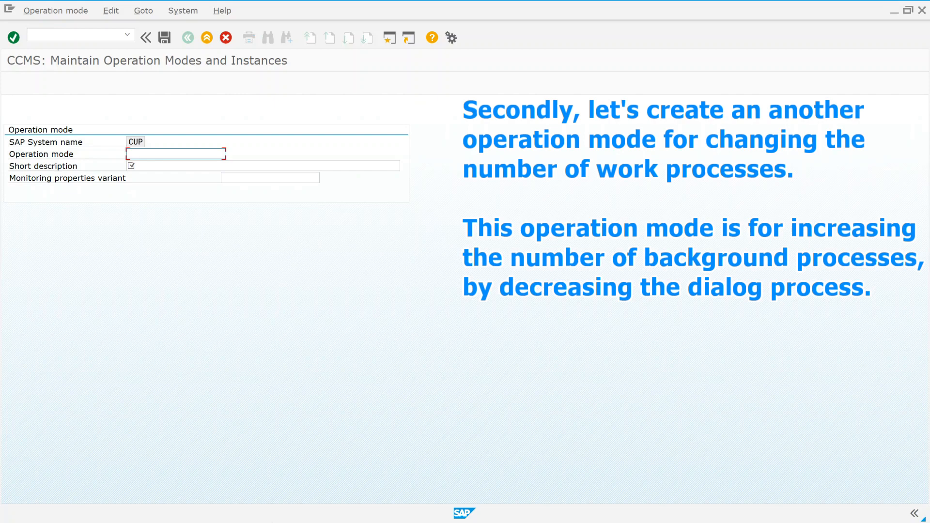
pyautogui.moveTo(647, 269)
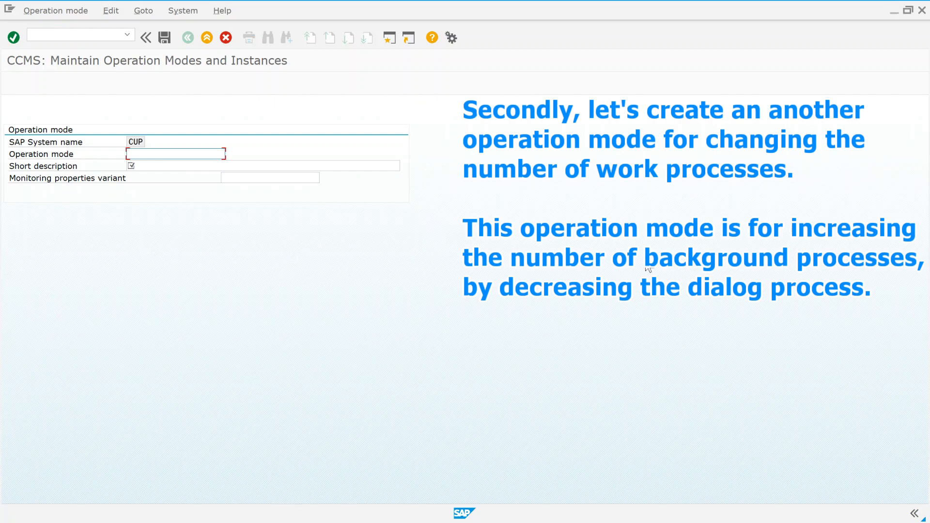
pyautogui.moveTo(200, 225)
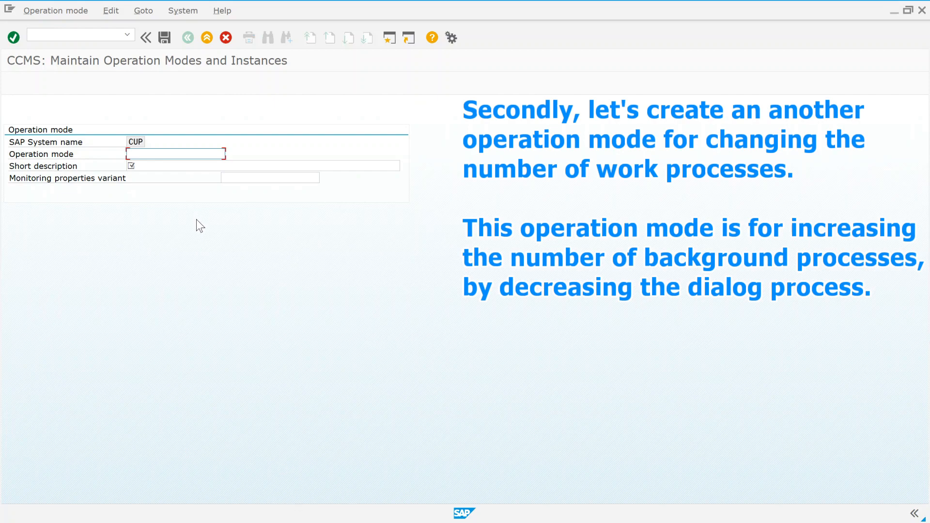
# Step: Enter operation mode more_bp_mode with short description 'More Background Processes Mode'
pyautogui.write('bp')
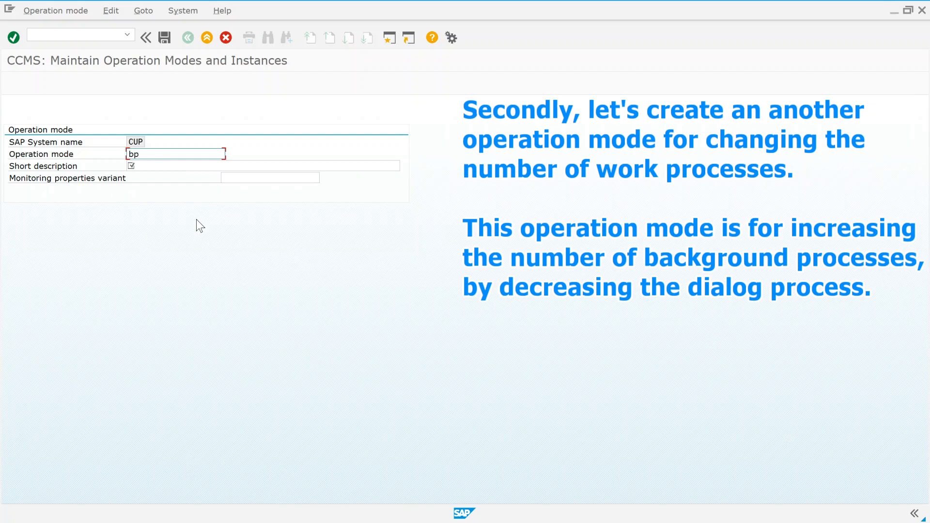
pyautogui.write('g_')
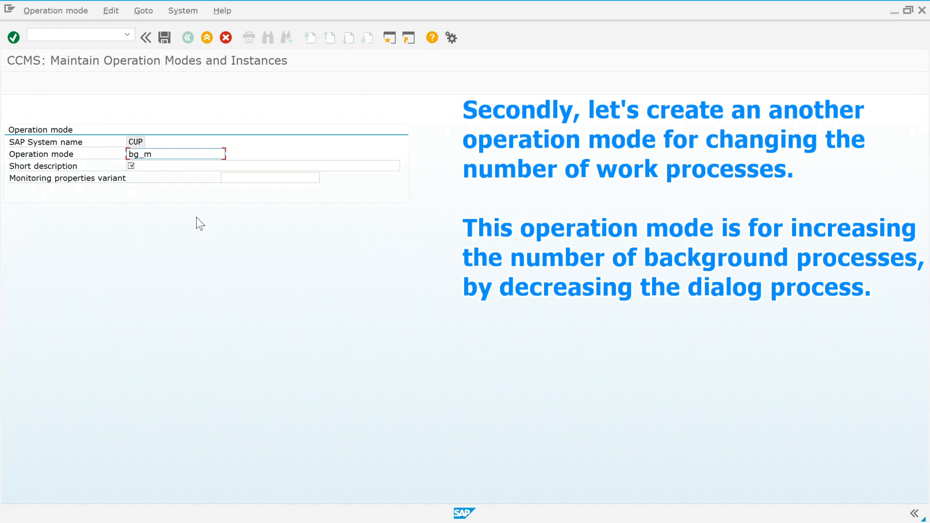
pyautogui.write('more')
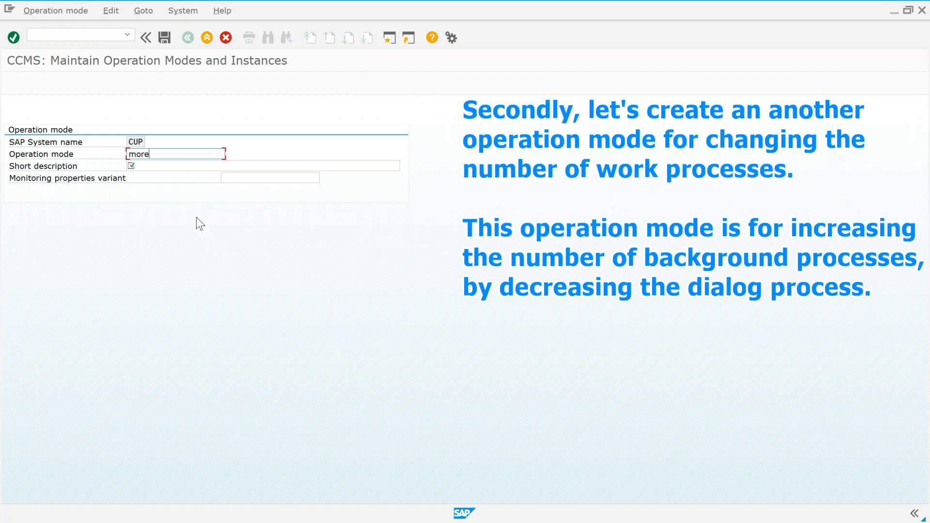
pyautogui.write('_bp_')
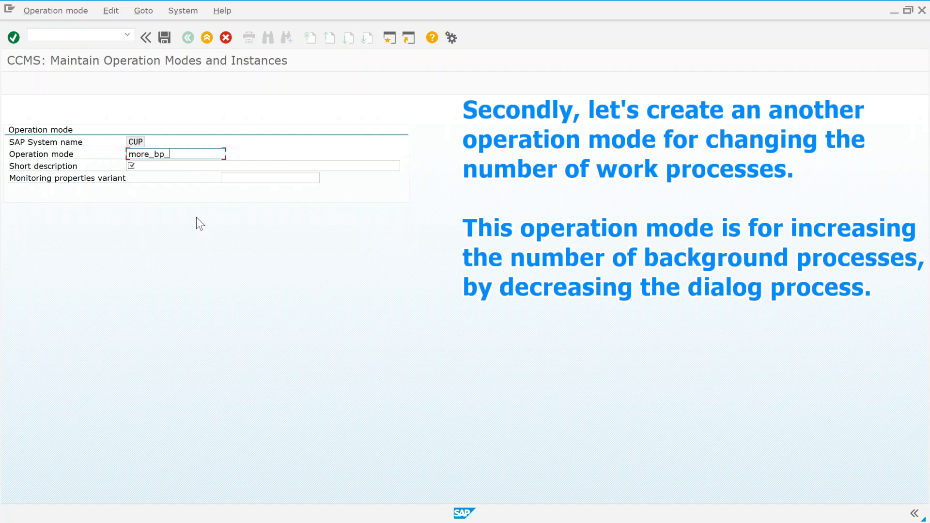
pyautogui.write('M')
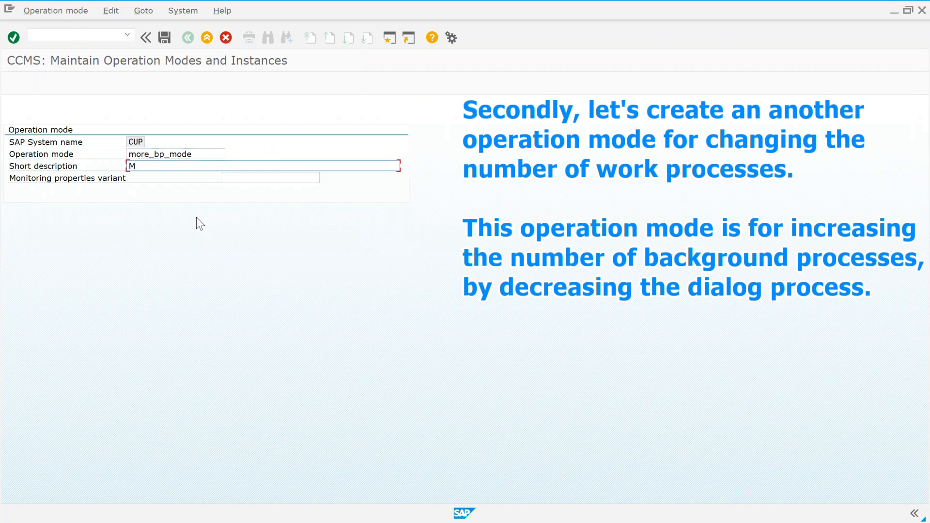
pyautogui.write('ore')
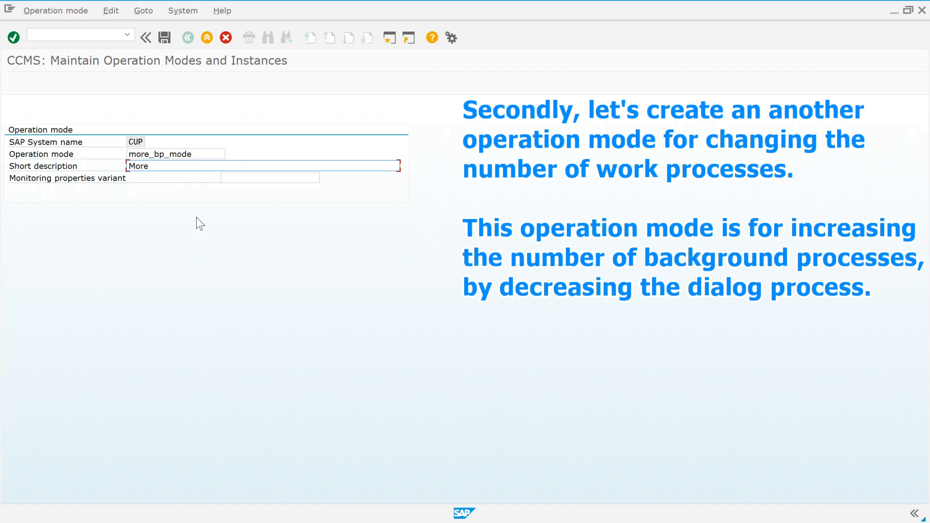
pyautogui.write('Background Processes Mode')
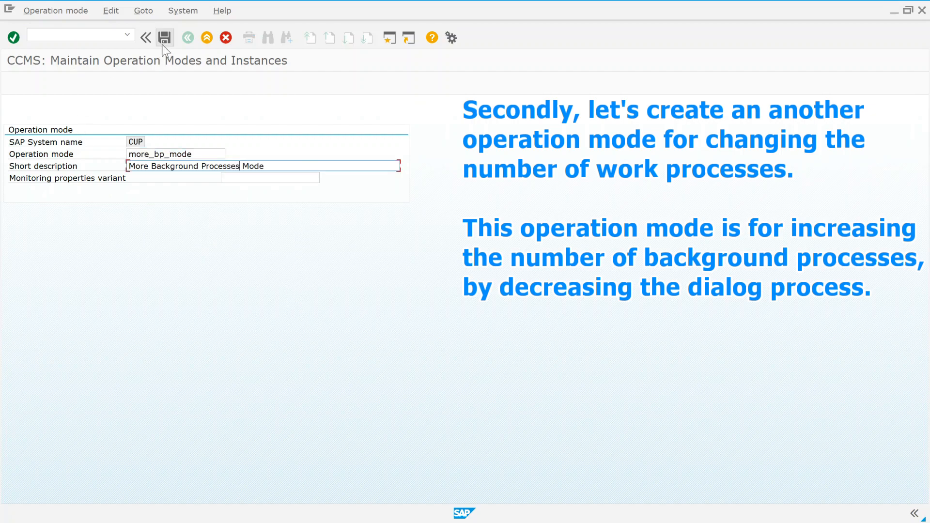
# Step: Save more_bp_mode and begin a new productive instance, moving to the instance profile
pyautogui.click(165, 37)
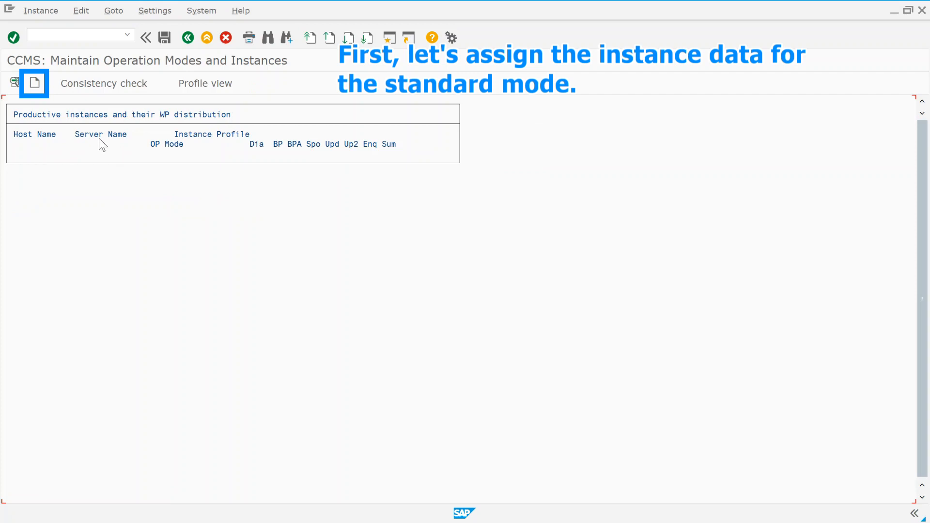
pyautogui.click(33, 83)
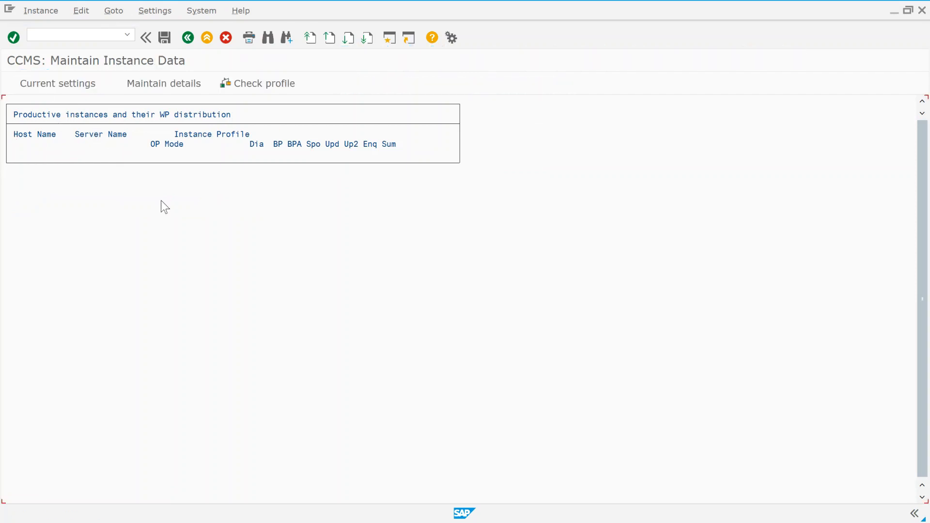
pyautogui.click(164, 83)
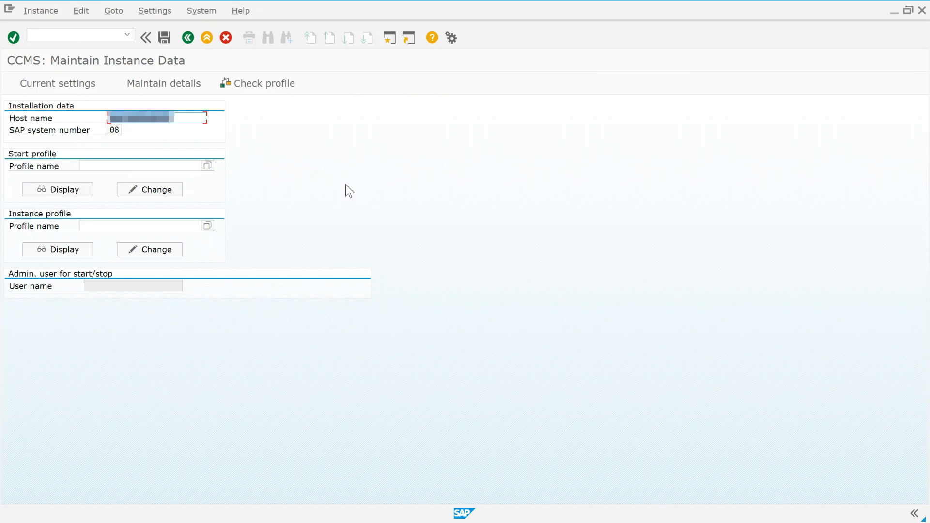
pyautogui.click(207, 166)
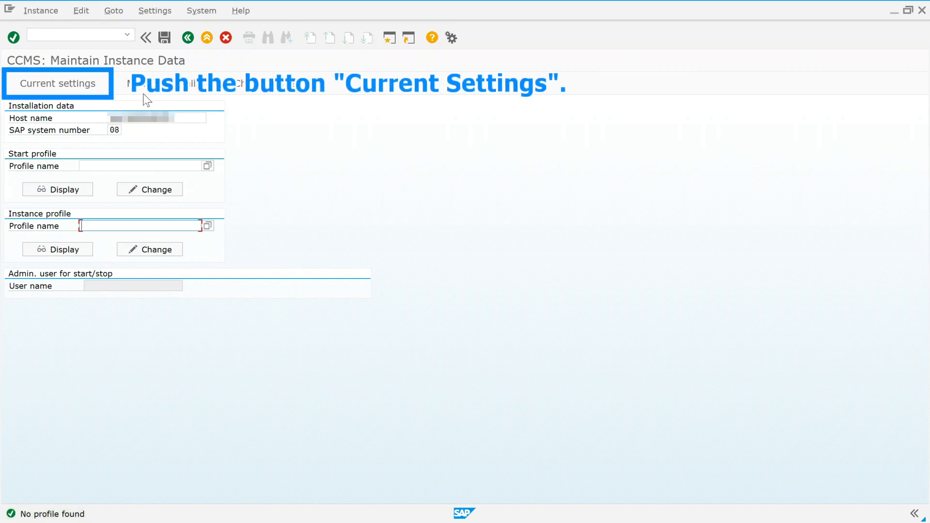
# Step: Load the current instance settings, save the instance data, and acknowledge both profile notices
pyautogui.click(57, 83)
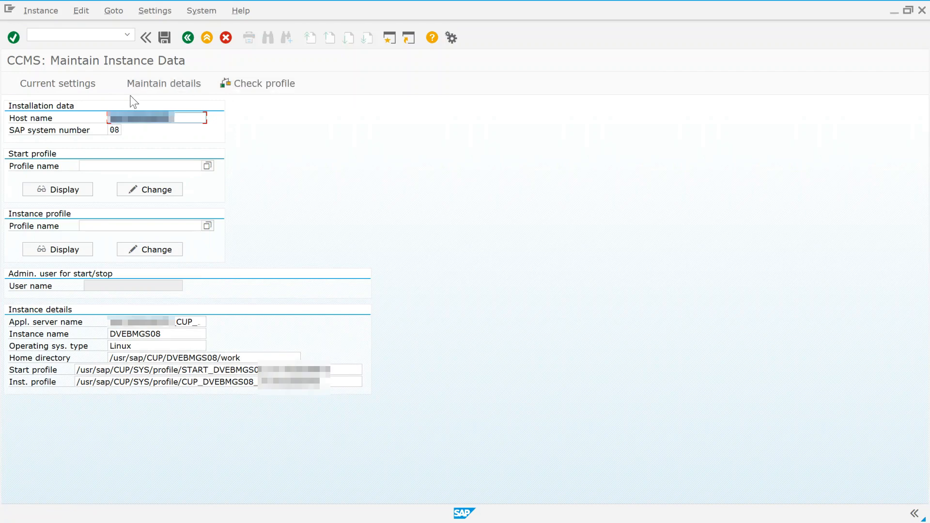
pyautogui.click(263, 83)
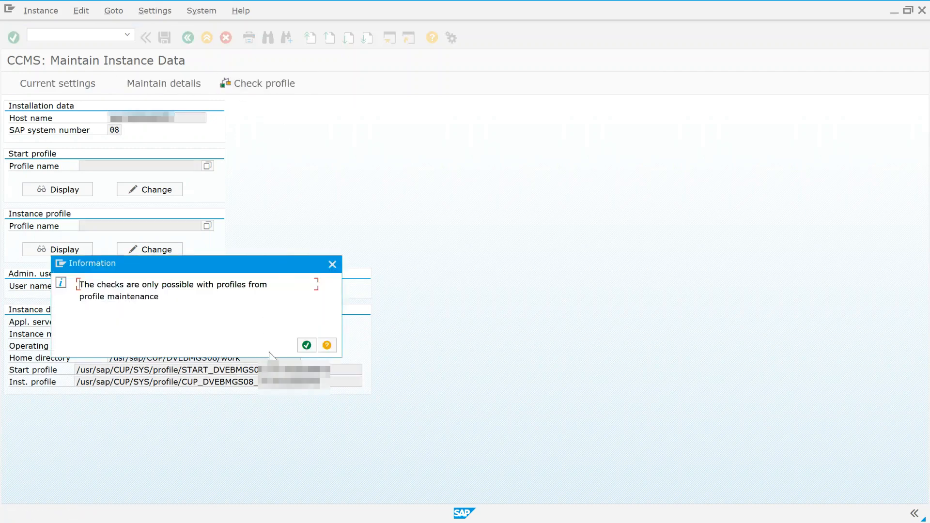
pyautogui.click(307, 345)
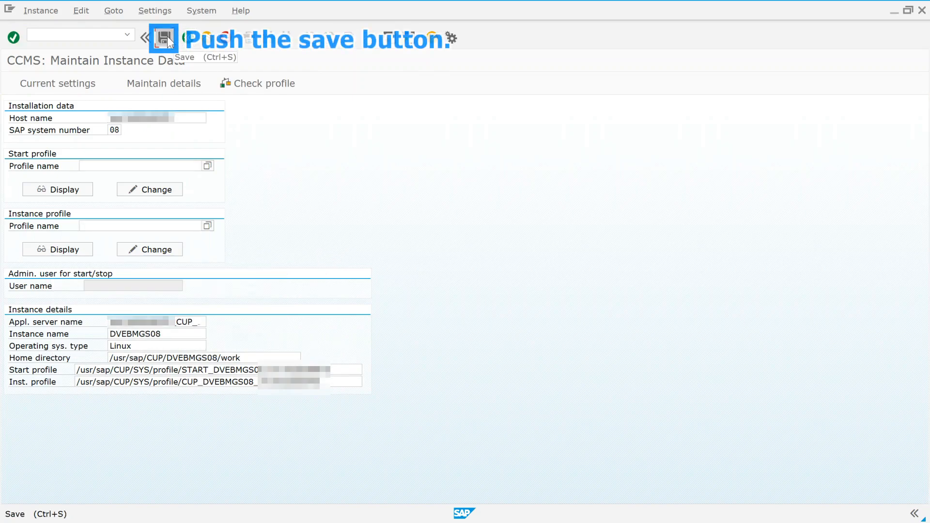
pyautogui.click(164, 37)
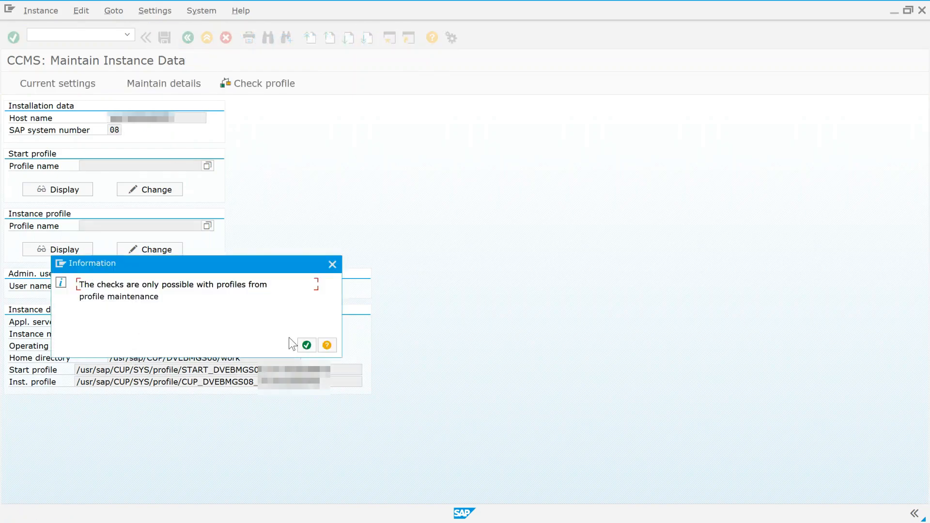
pyautogui.click(307, 344)
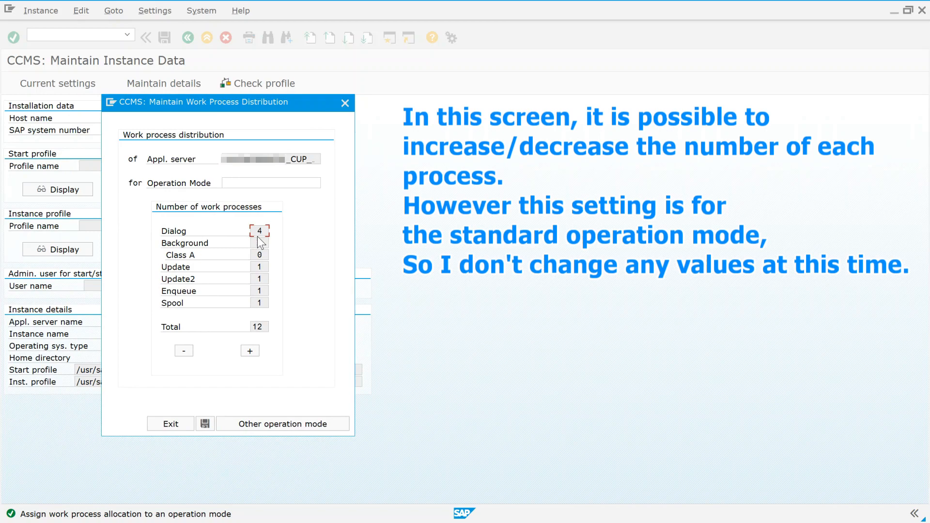
# Step: Save the 4 dialog/4 background distribution under standard_mode, declining other mode assignments
pyautogui.click(260, 242)
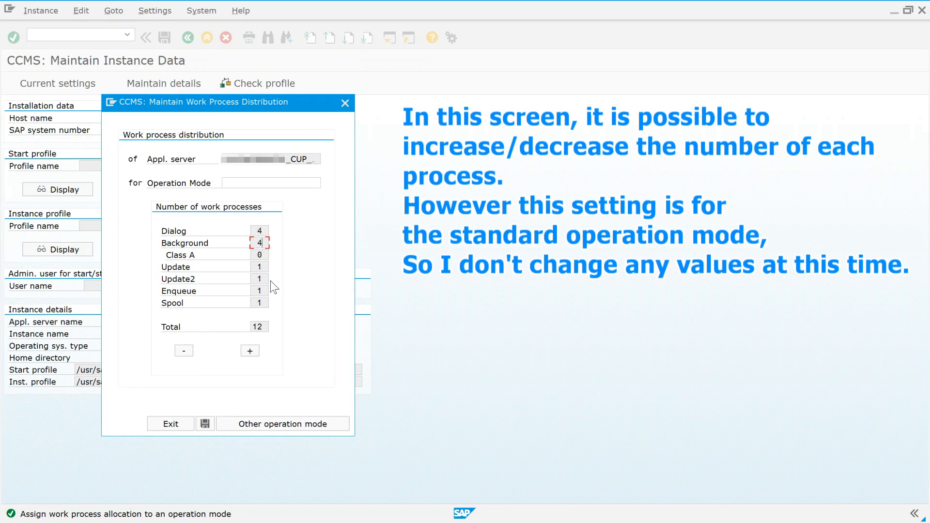
pyautogui.moveTo(233, 391)
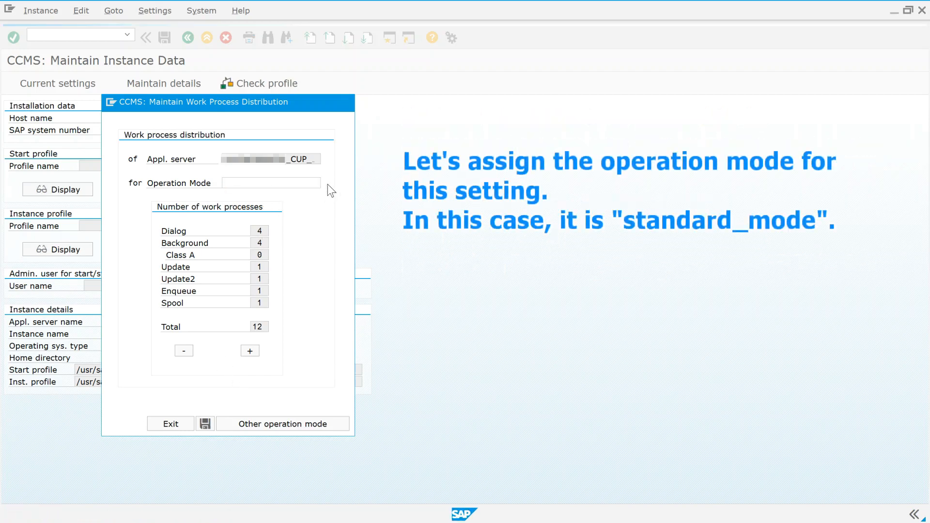
pyautogui.click(270, 183)
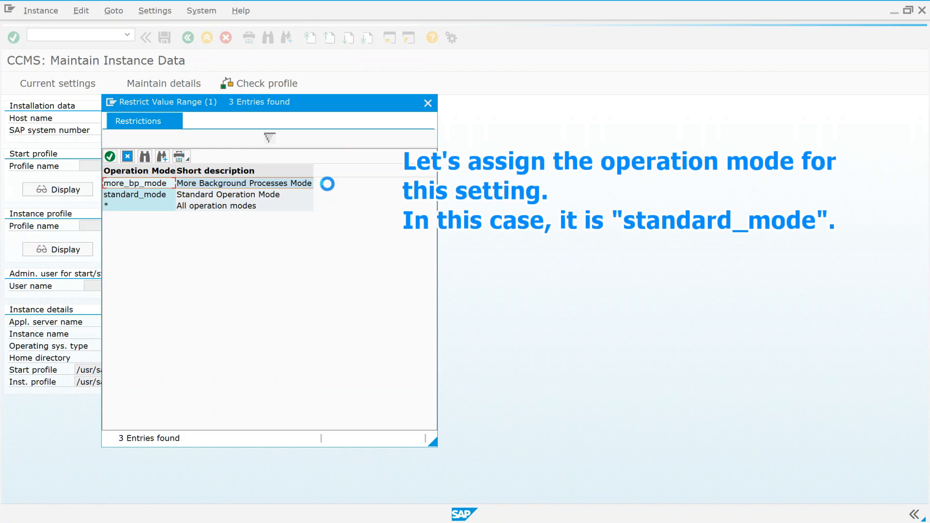
pyautogui.doubleClick(135, 193)
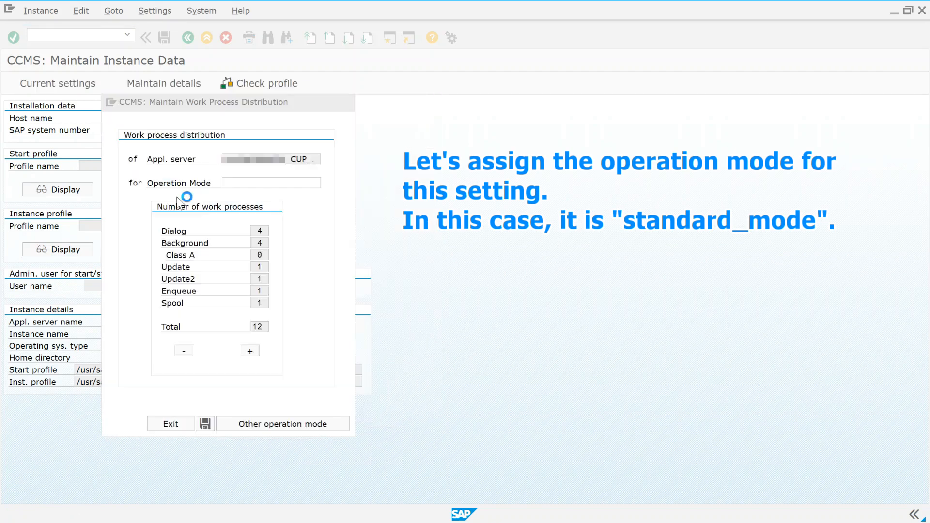
pyautogui.write('standard_mode')
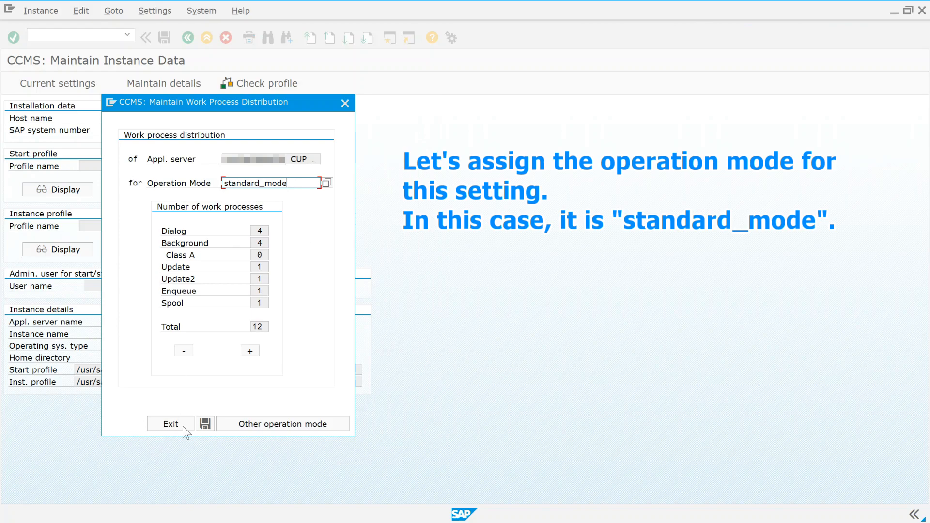
pyautogui.moveTo(206, 424)
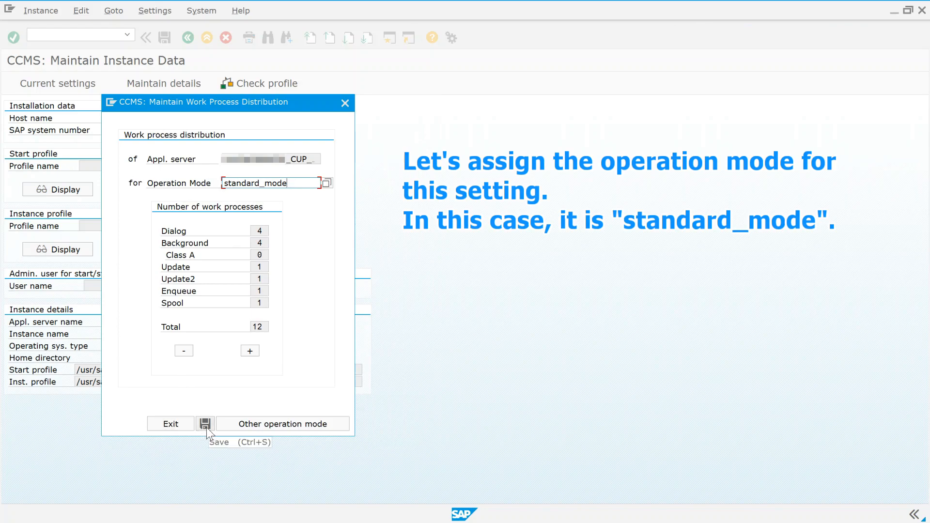
pyautogui.click(206, 423)
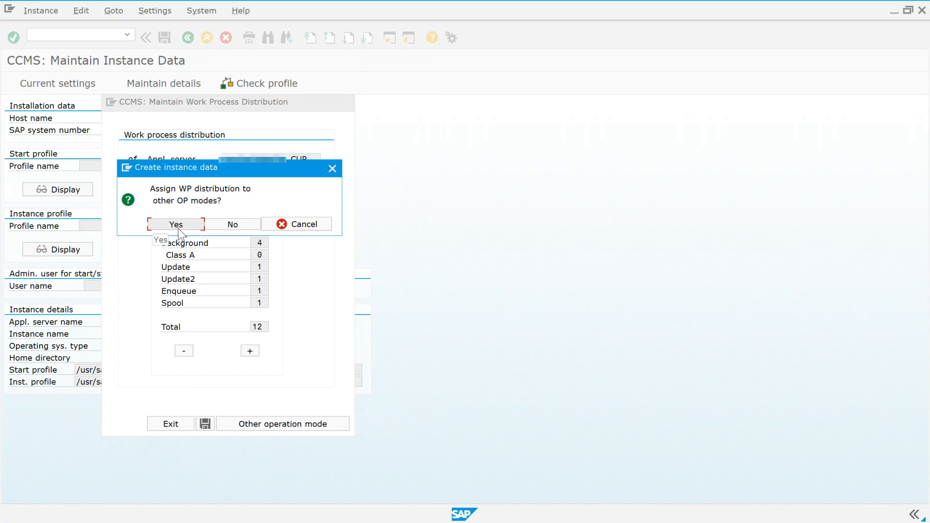
pyautogui.moveTo(232, 225)
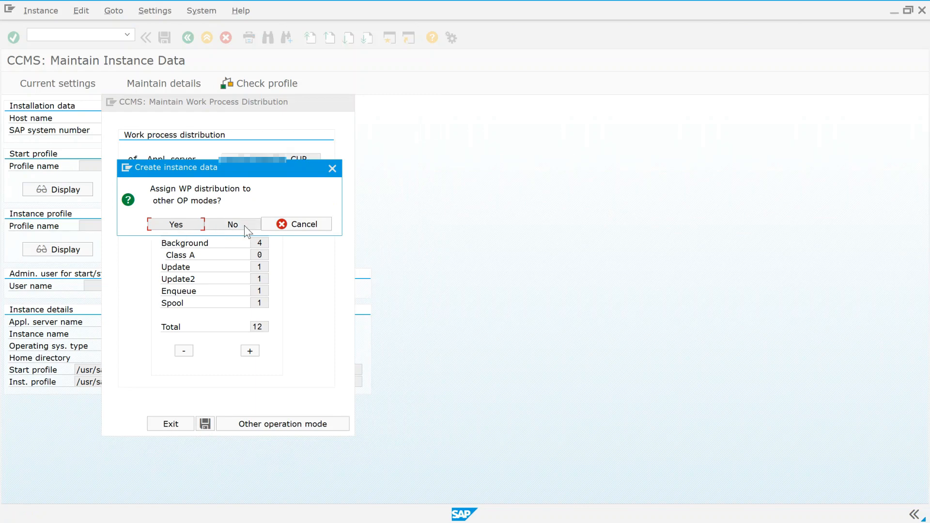
pyautogui.click(232, 225)
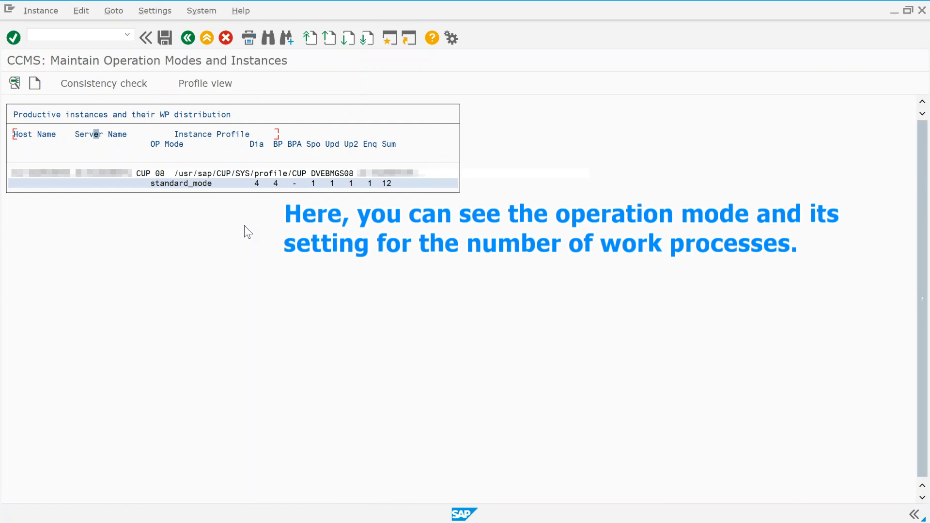
# Step: Create a more_bp_mode distribution with one extra background process (3 dialog, 5 background) and save
pyautogui.doubleClick(178, 183)
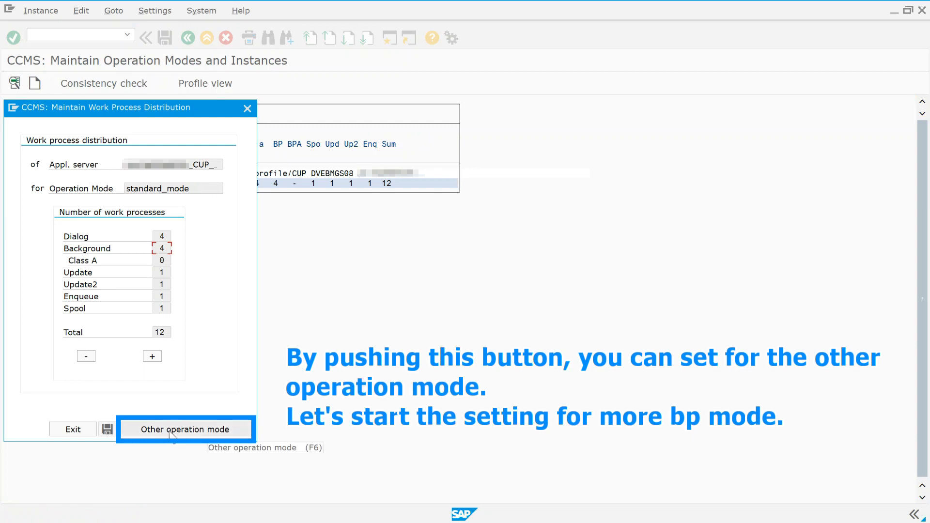
pyautogui.click(185, 429)
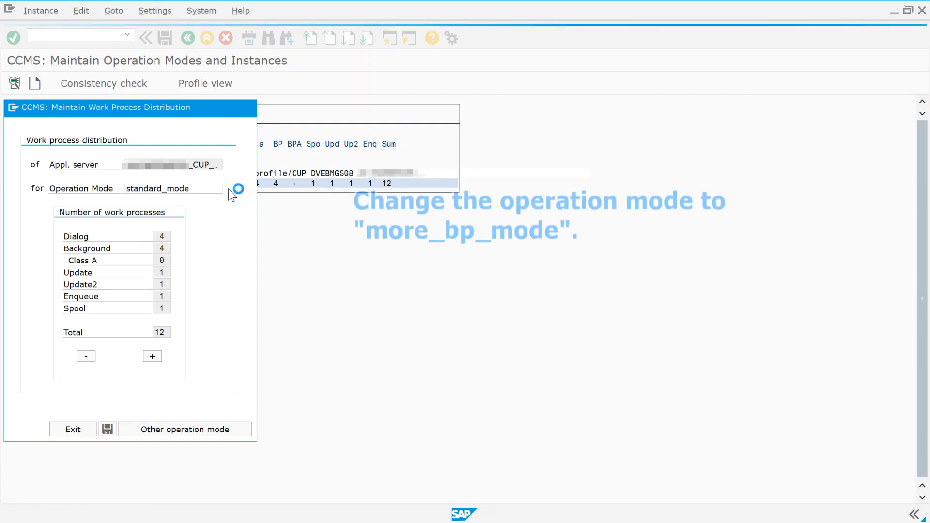
pyautogui.click(238, 188)
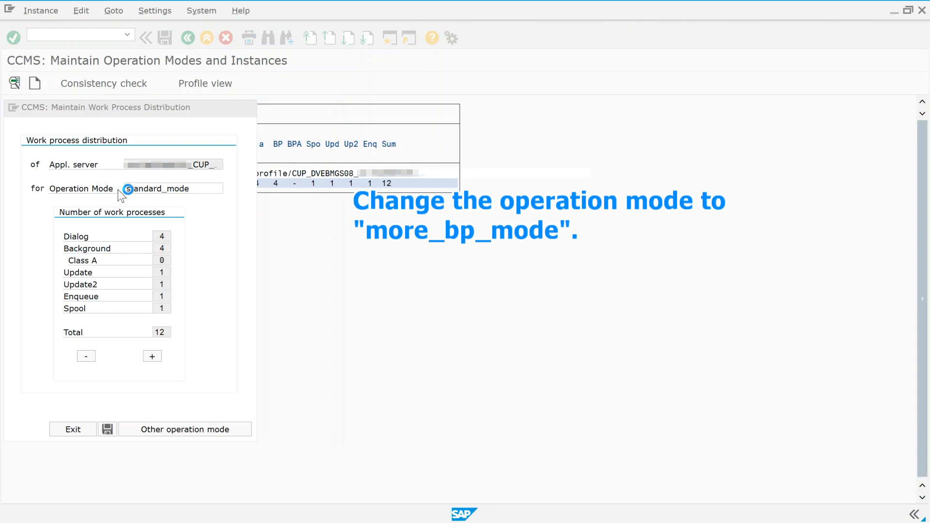
pyautogui.write('more_bp_mode')
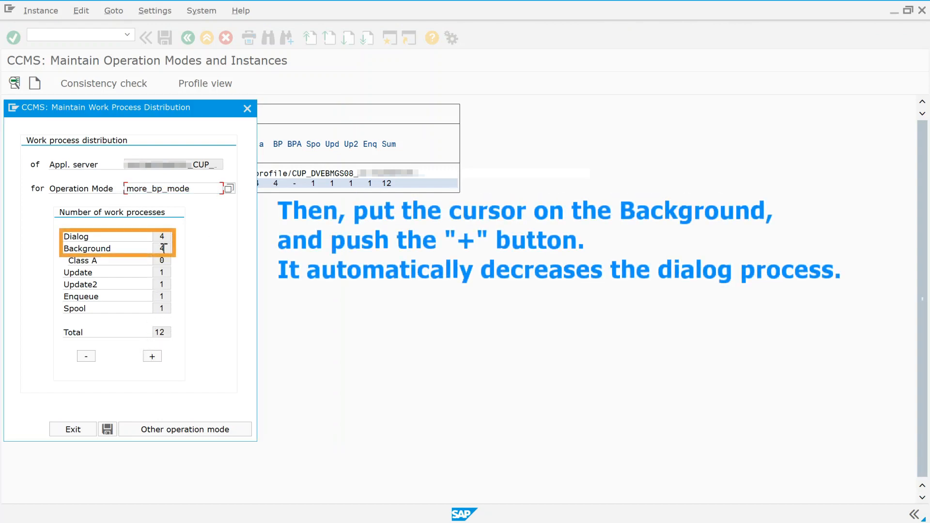
pyautogui.click(152, 357)
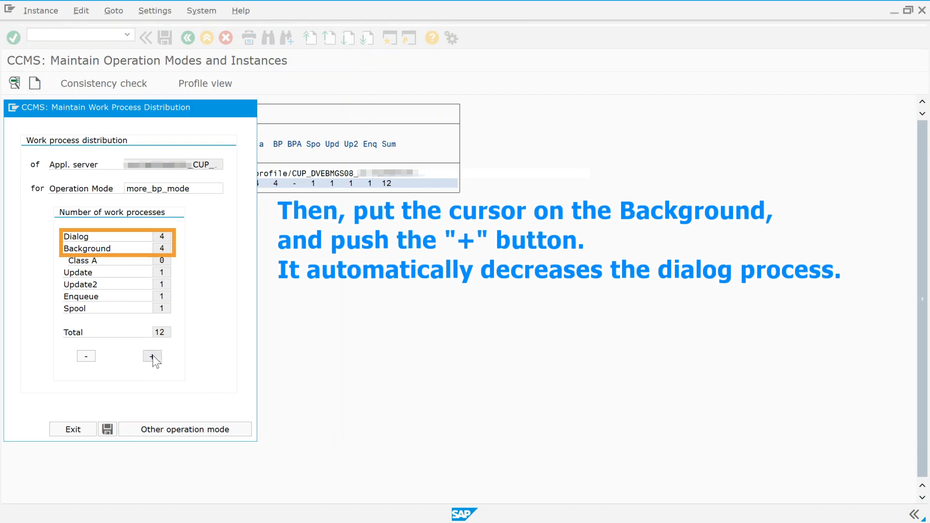
pyautogui.click(152, 356)
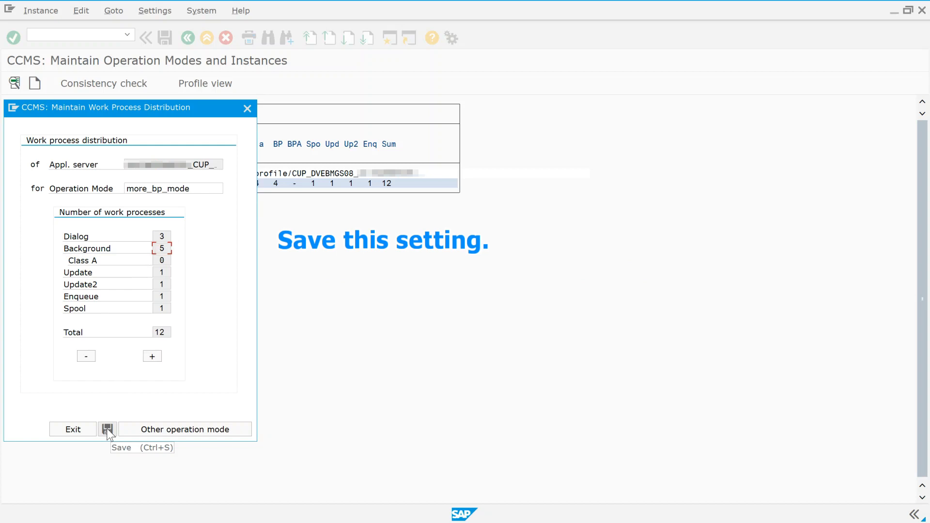
pyautogui.click(108, 429)
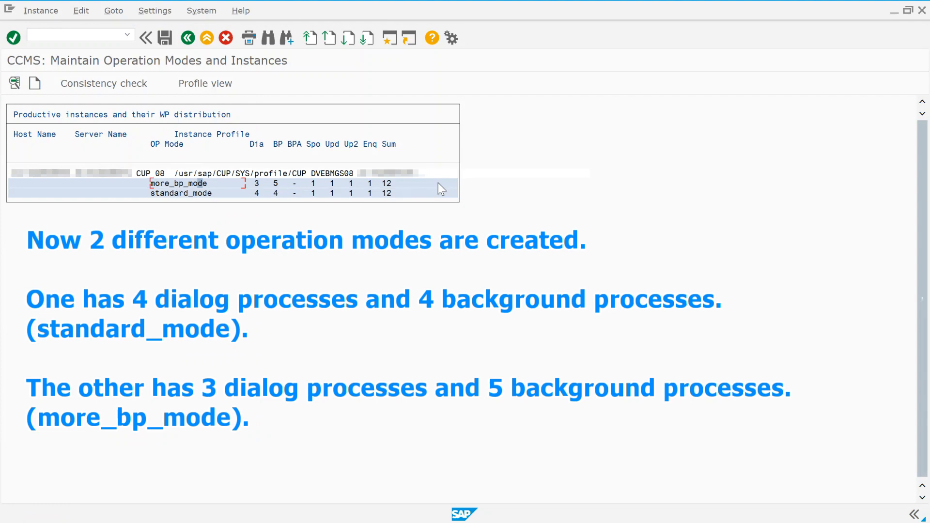
pyautogui.moveTo(396, 203)
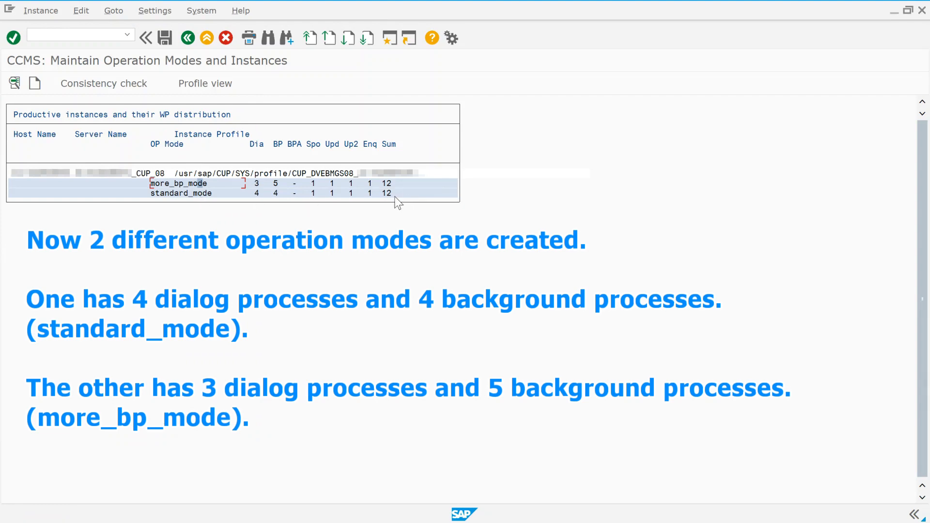
pyautogui.moveTo(381, 208)
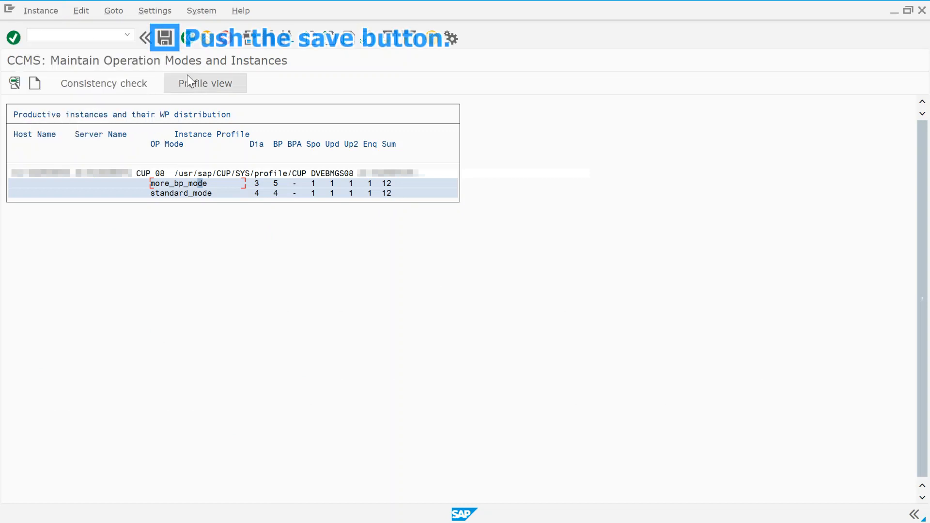
# Step: Save the production instance data and go back to the operation mode list
pyautogui.click(165, 38)
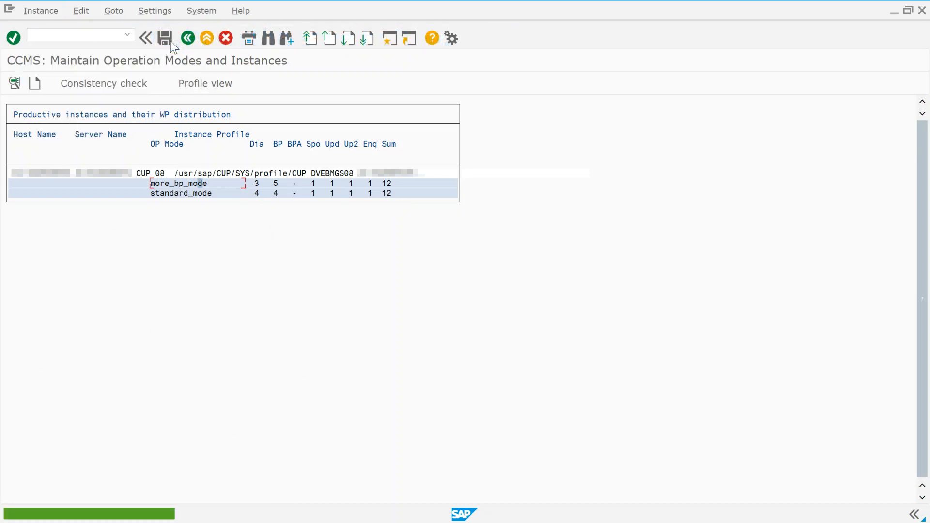
pyautogui.click(165, 38)
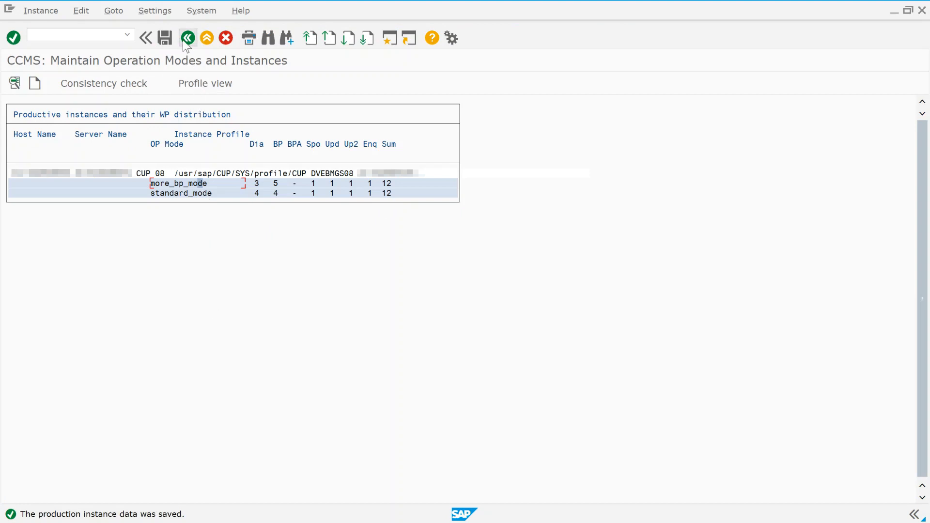
pyautogui.click(187, 37)
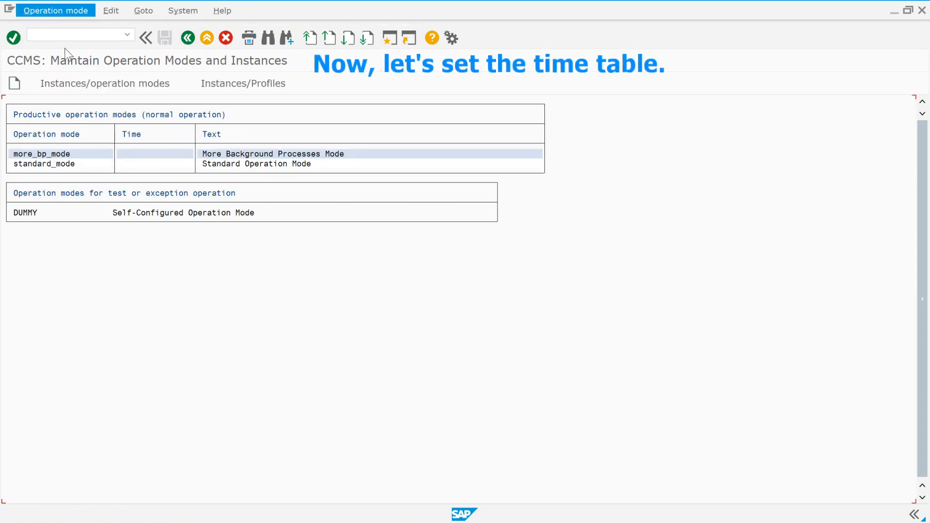
# Step: Open the timetable and edit the Normal operation (24 hr) schedule
pyautogui.click(56, 10)
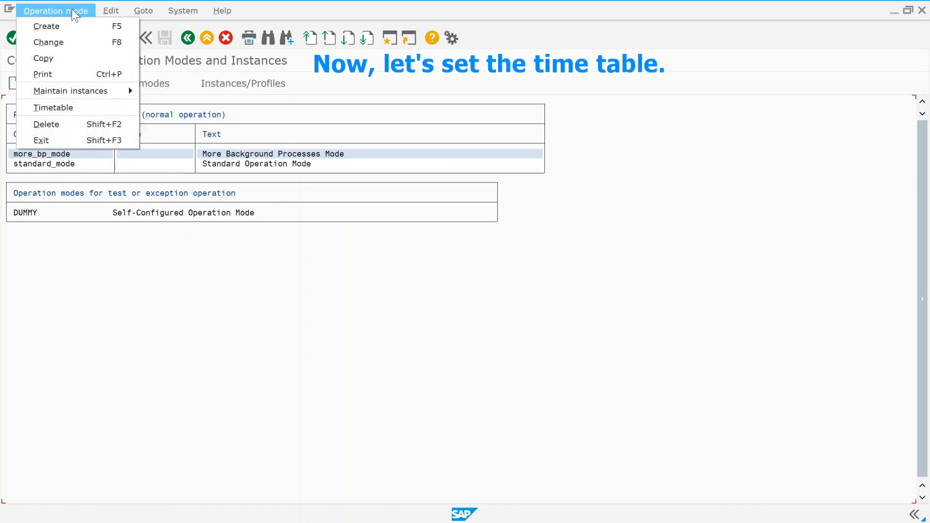
pyautogui.moveTo(72, 91)
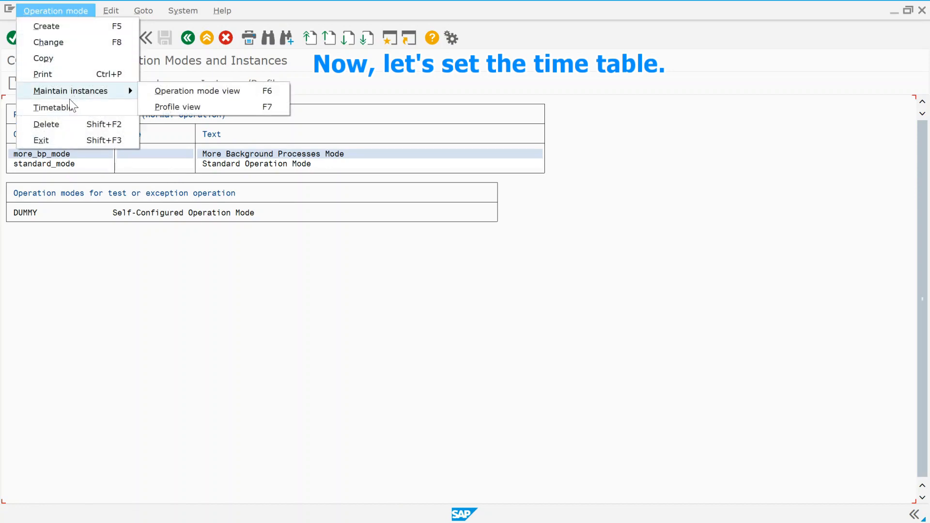
pyautogui.moveTo(53, 107)
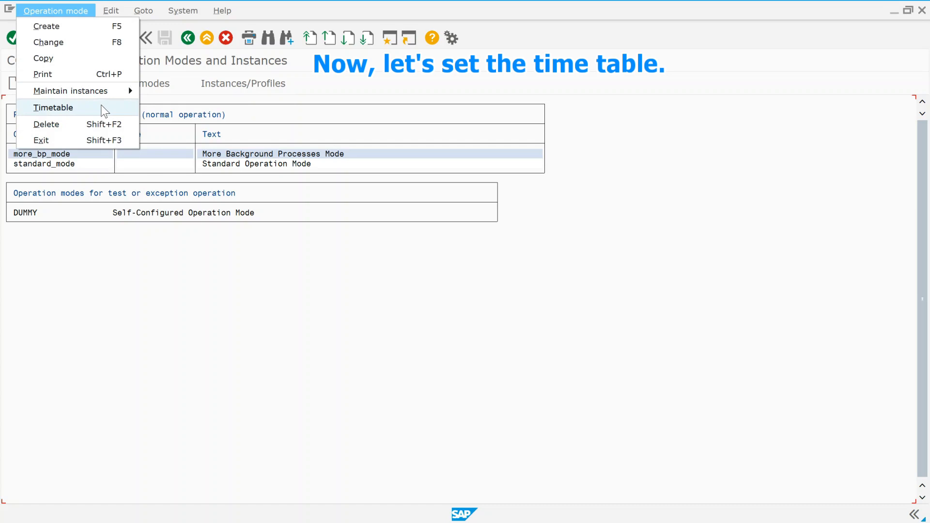
pyautogui.click(53, 108)
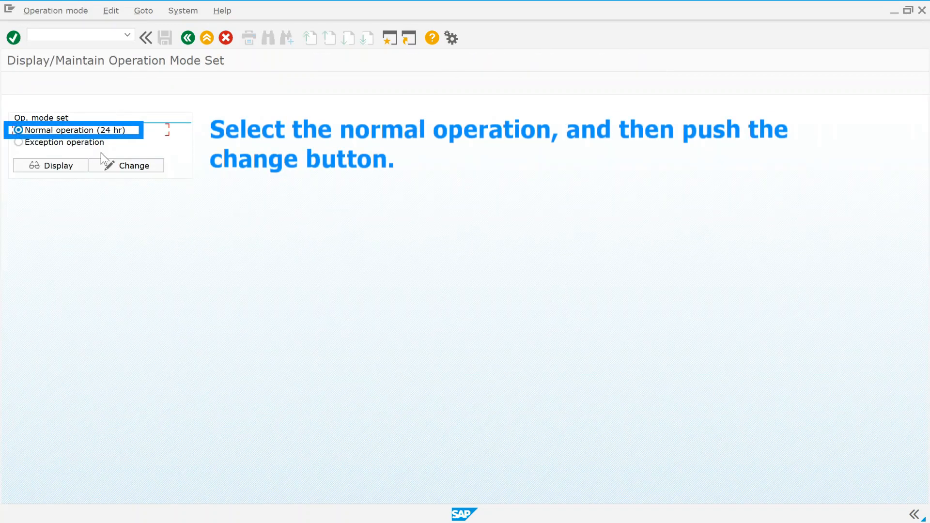
pyautogui.click(127, 165)
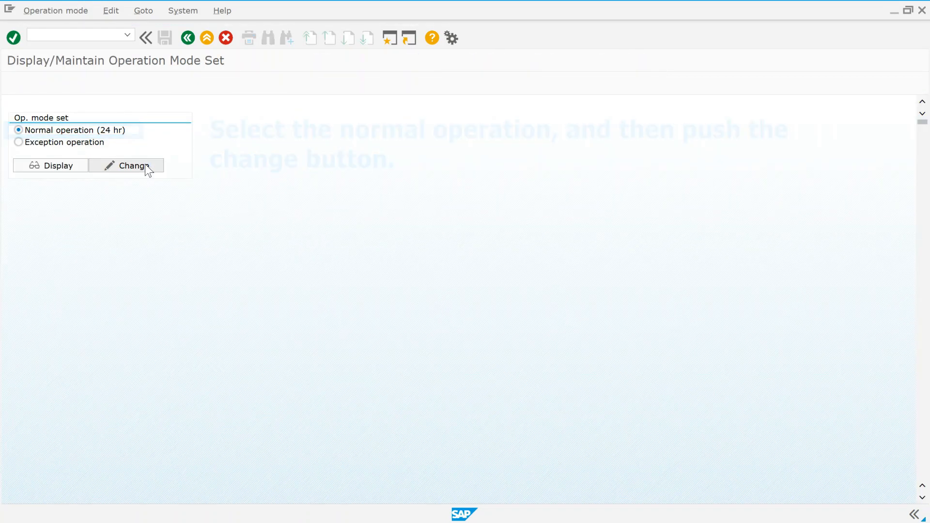
pyautogui.click(127, 165)
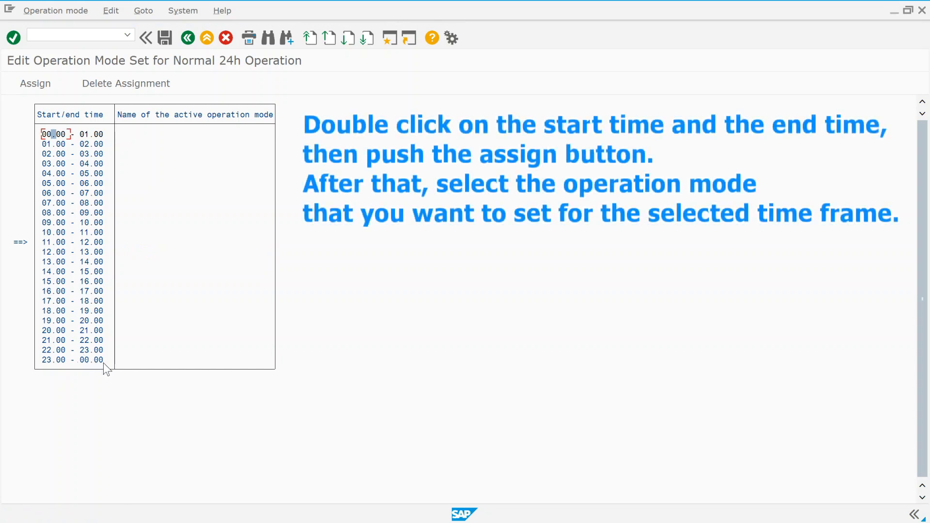
# Step: Select the full 00.00–00.00 range and assign standard_mode to it
pyautogui.doubleClick(92, 360)
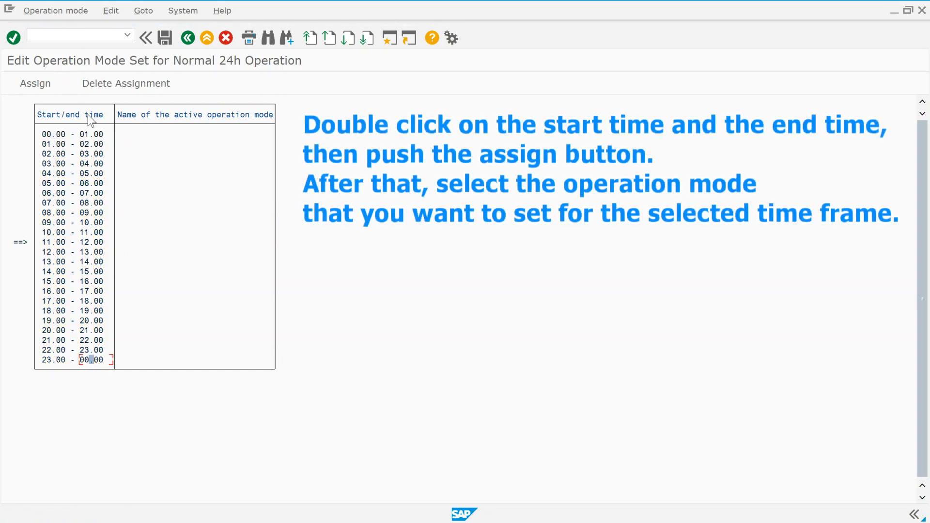
pyautogui.click(35, 83)
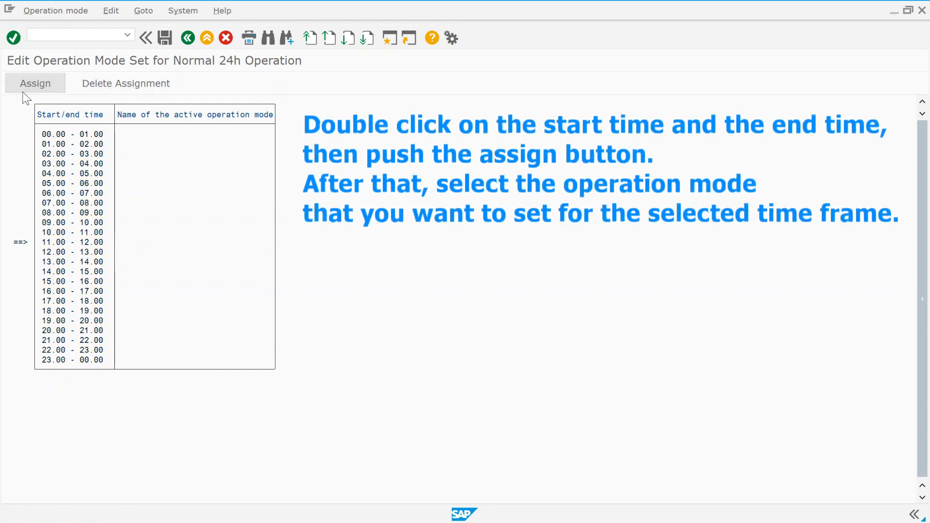
pyautogui.click(35, 83)
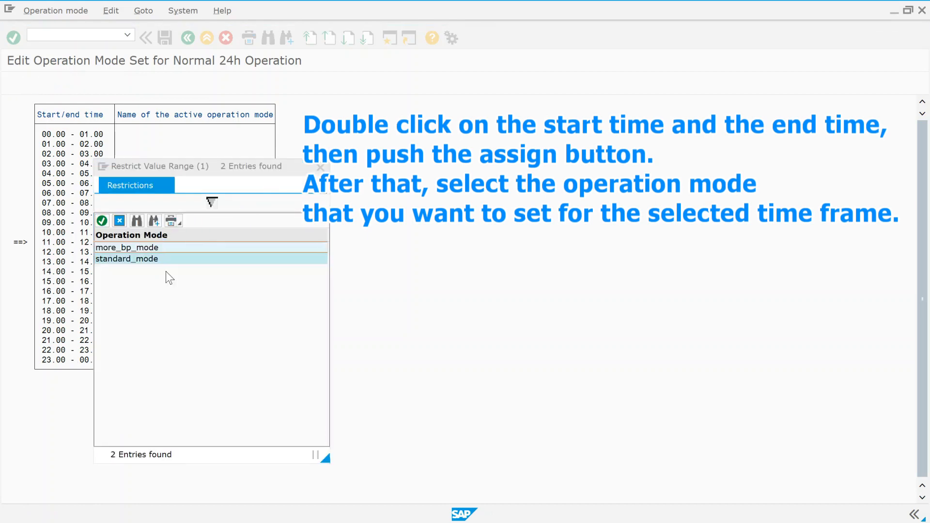
pyautogui.doubleClick(126, 259)
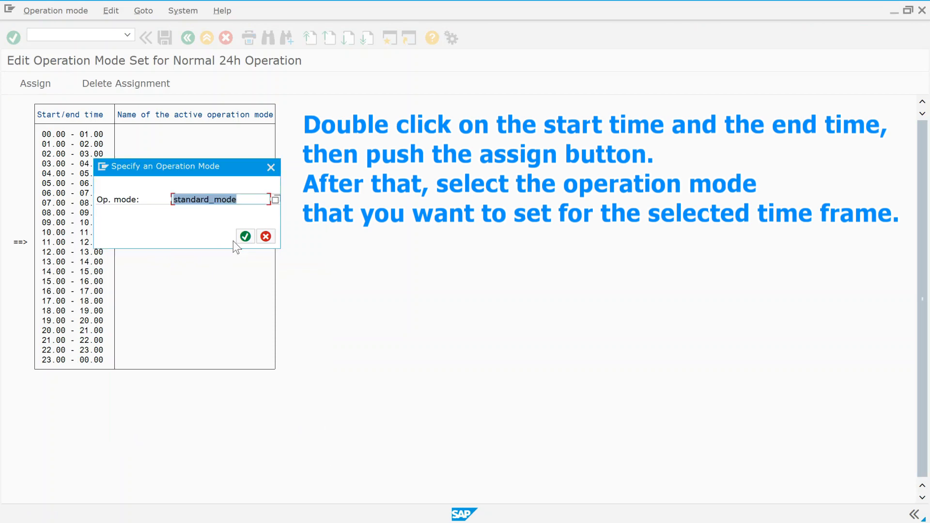
pyautogui.click(245, 236)
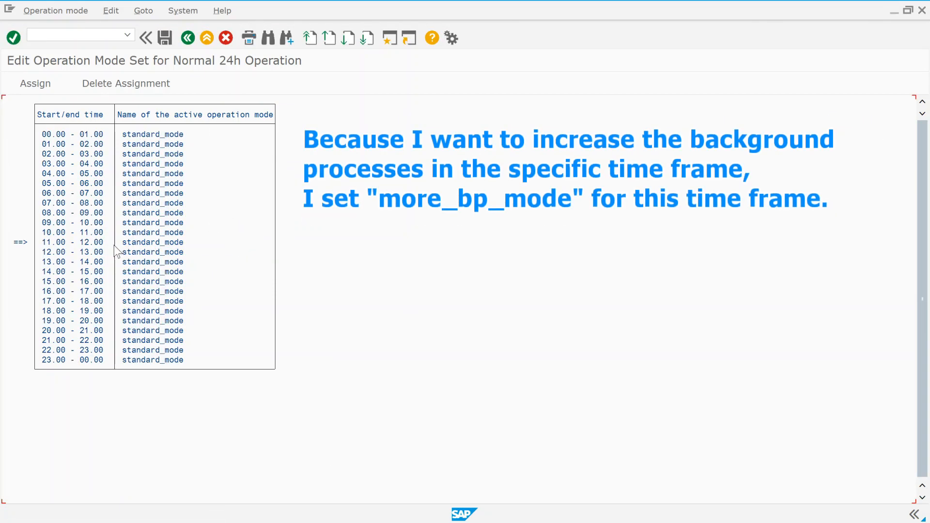
# Step: Assign more_bp_mode to the 12.00–14.00 range and save the timetable
pyautogui.click(53, 252)
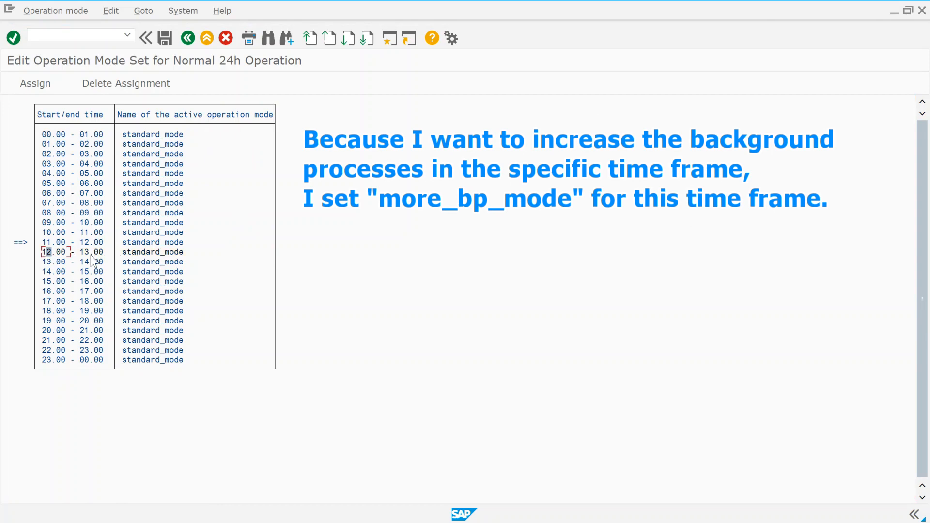
pyautogui.click(95, 261)
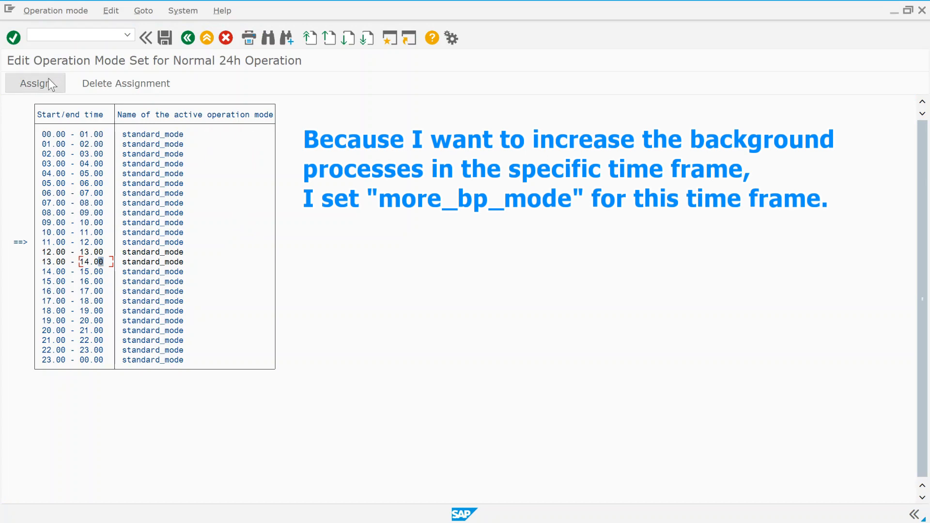
pyautogui.click(35, 83)
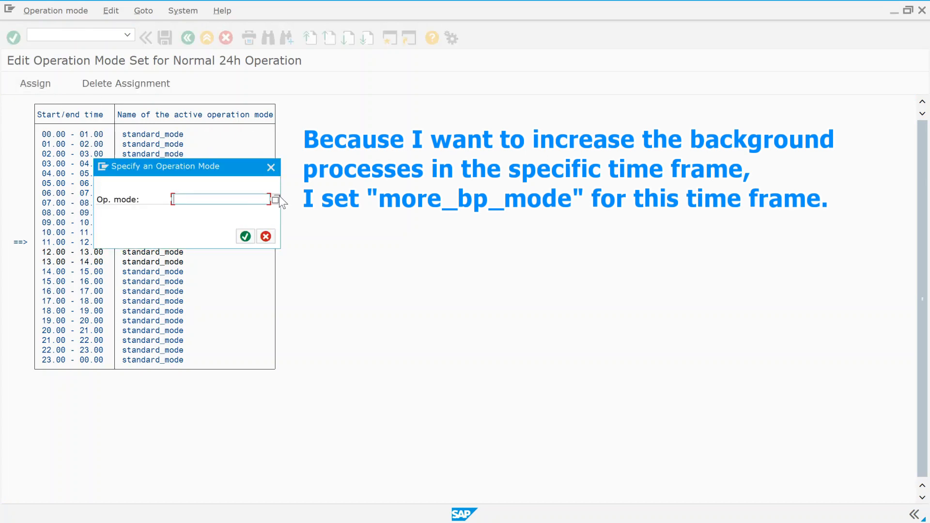
pyautogui.click(274, 199)
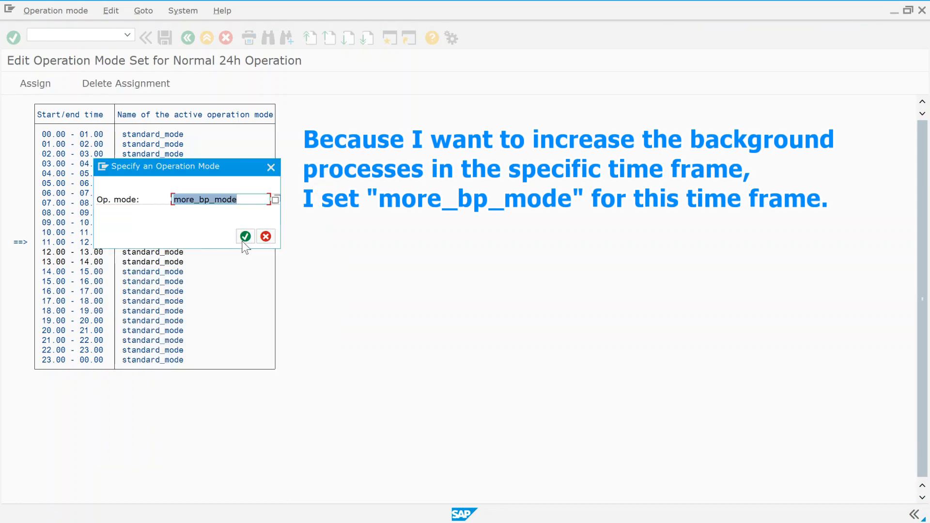
pyautogui.click(246, 236)
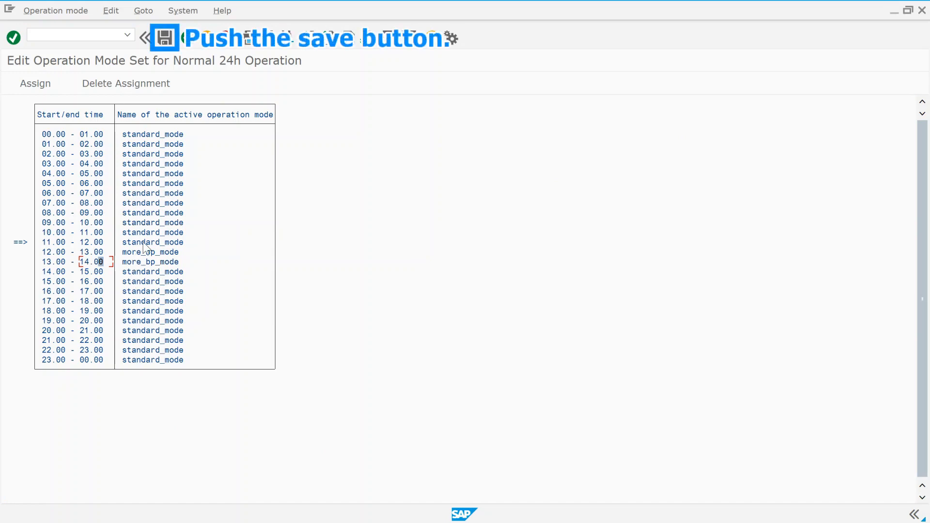
pyautogui.click(165, 37)
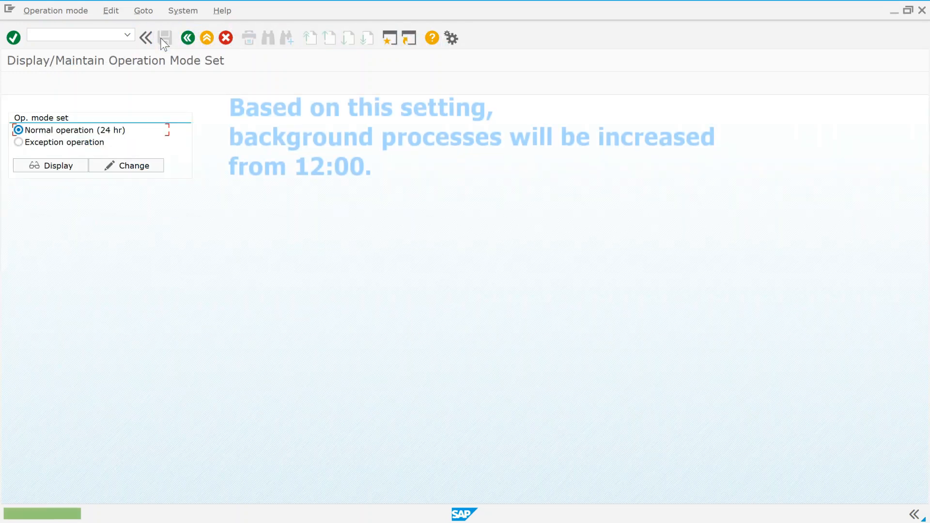
pyautogui.click(164, 37)
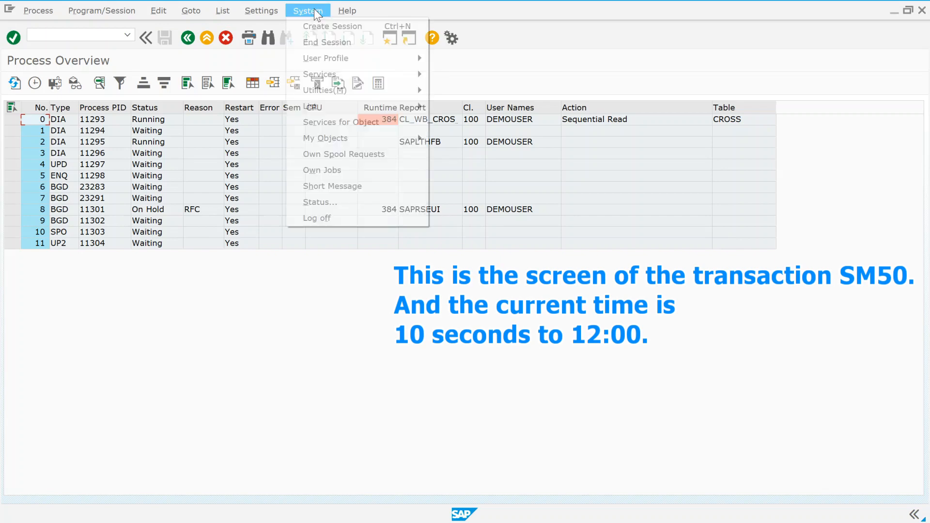
# Step: Check the system time, then refresh the process overview until work process 3 shows BGD
pyautogui.click(320, 202)
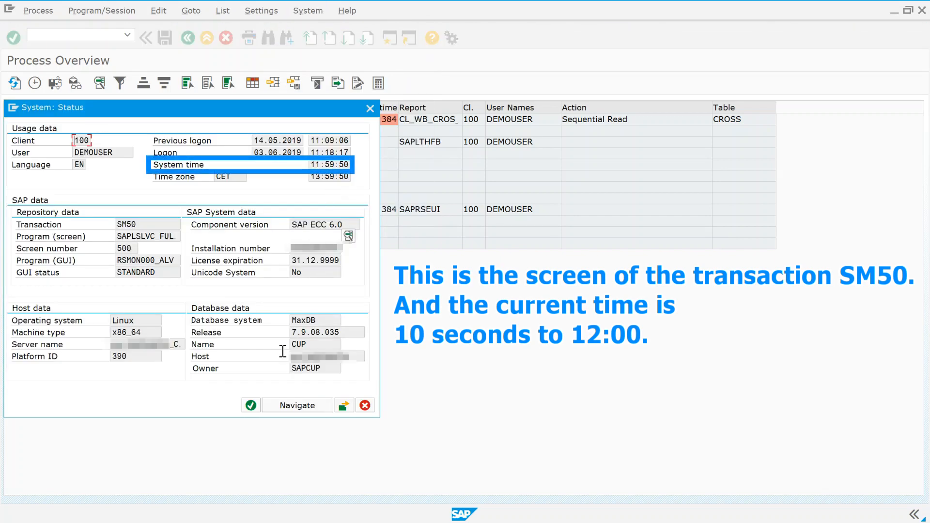
pyautogui.click(369, 108)
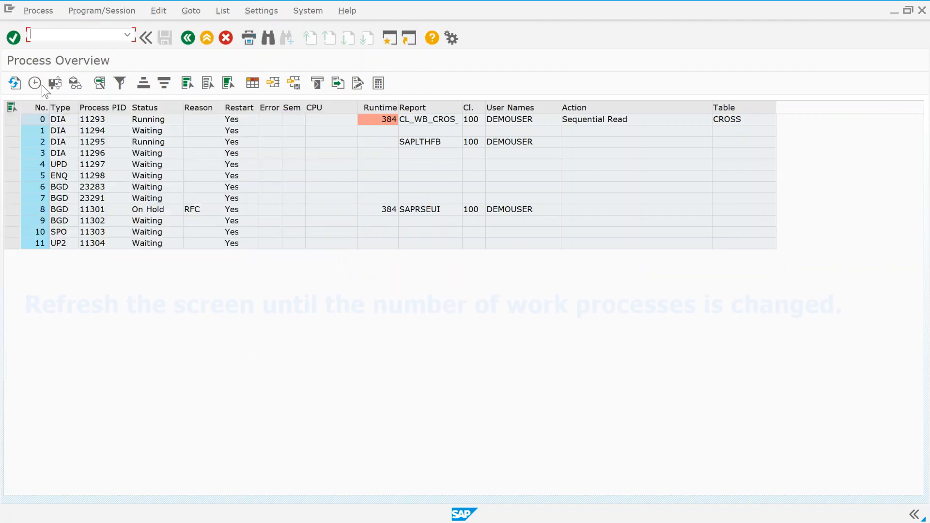
pyautogui.click(14, 82)
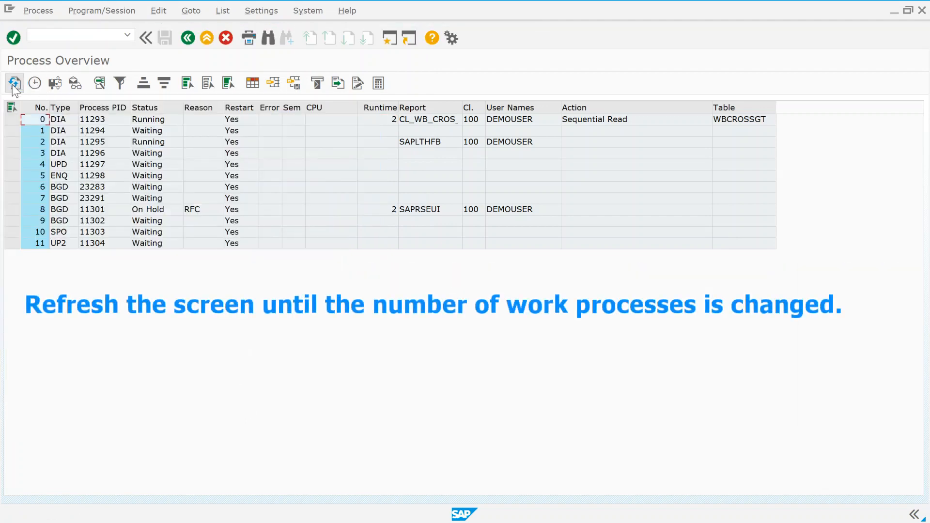
pyautogui.click(14, 82)
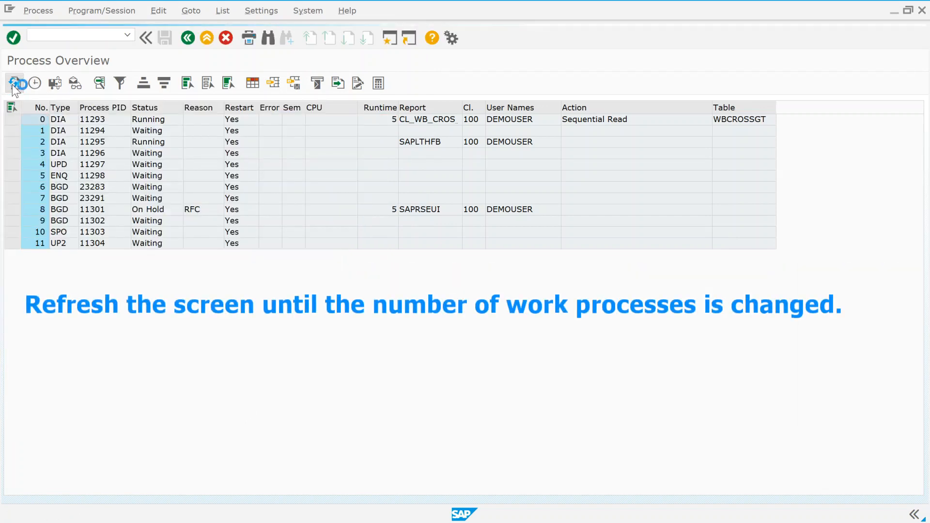
pyautogui.click(13, 83)
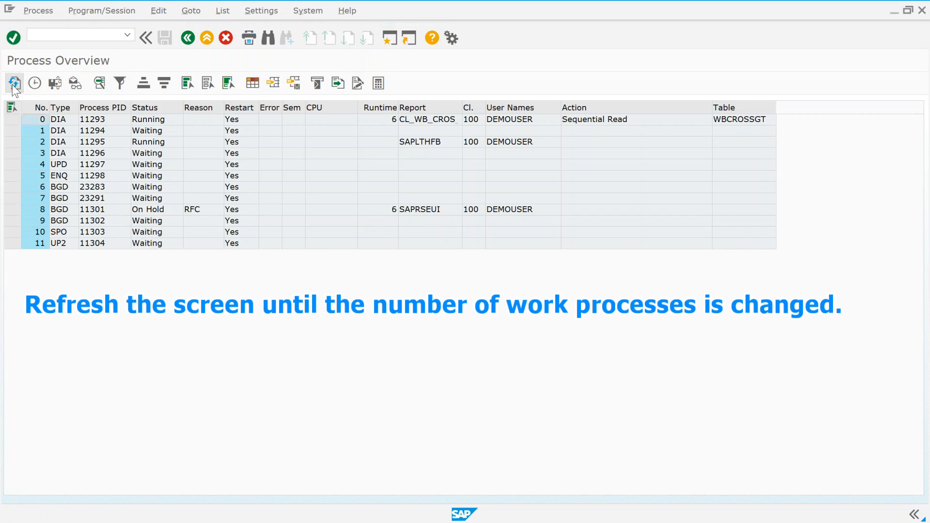
pyautogui.click(13, 82)
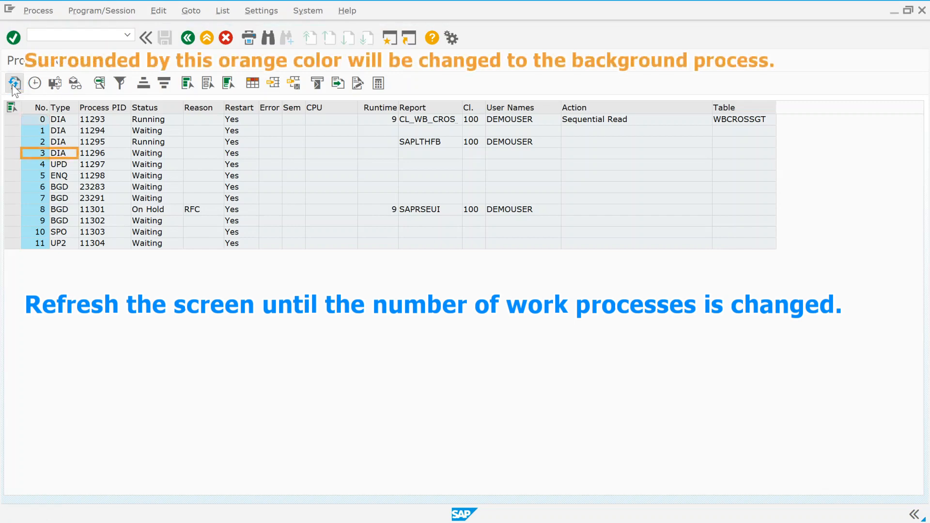
pyautogui.click(13, 82)
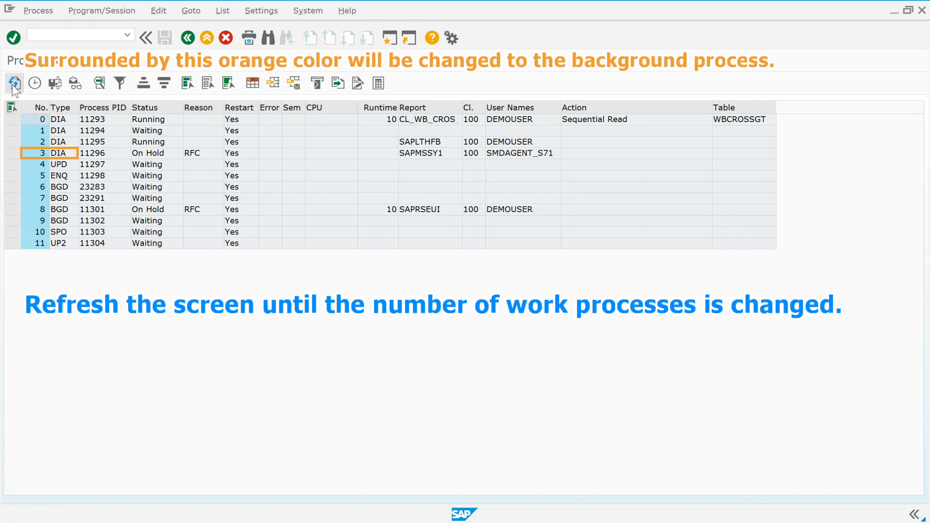
pyautogui.click(13, 83)
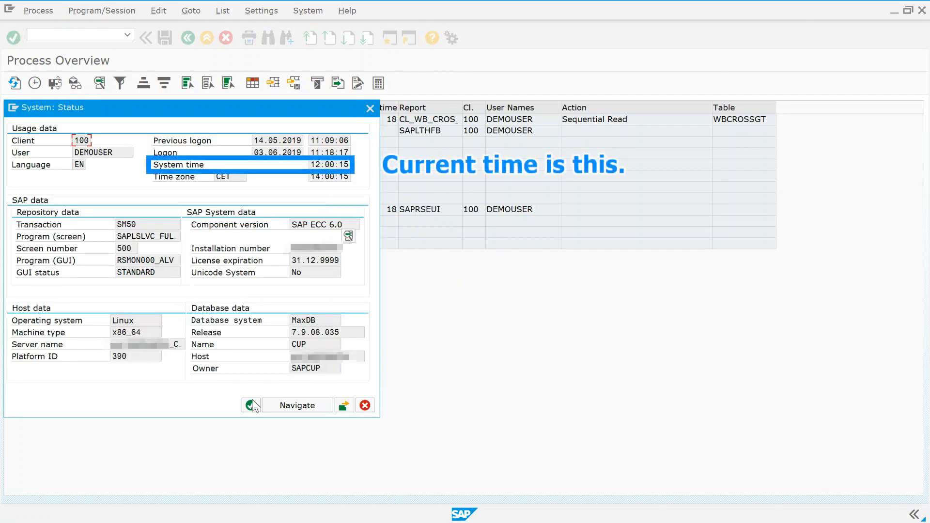
pyautogui.click(251, 406)
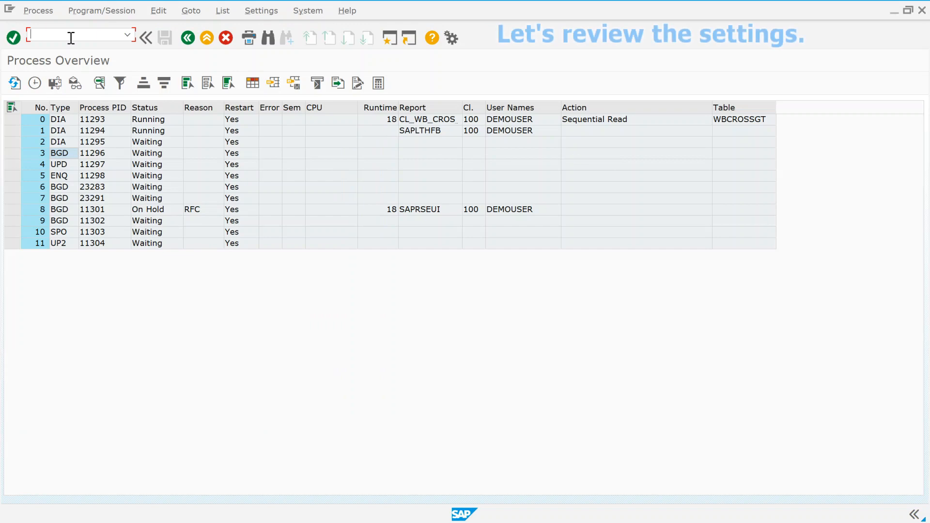
pyautogui.write('/nrz')
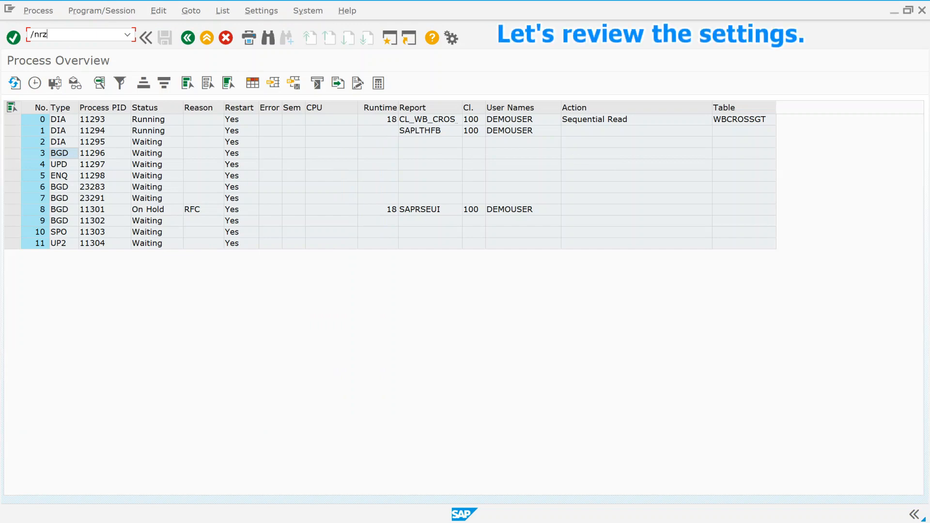
pyautogui.press('Enter')
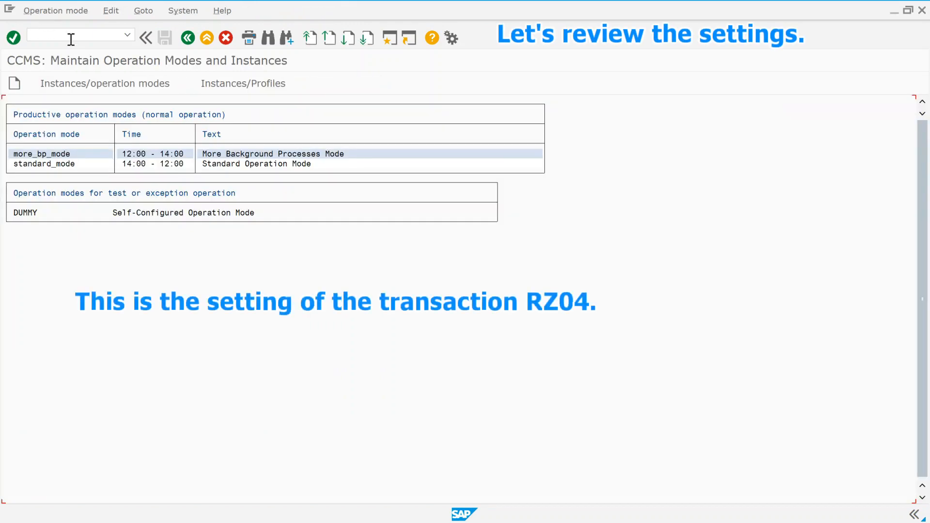
pyautogui.click(55, 10)
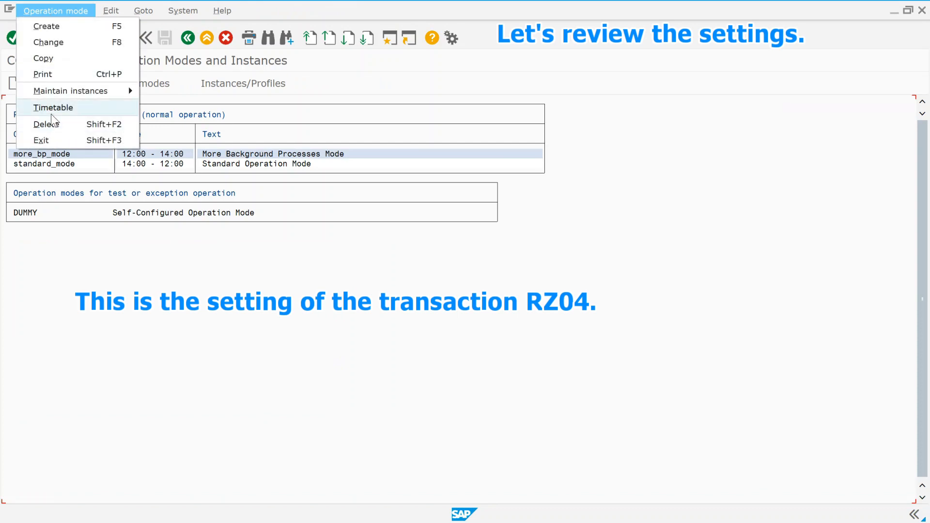
pyautogui.click(54, 108)
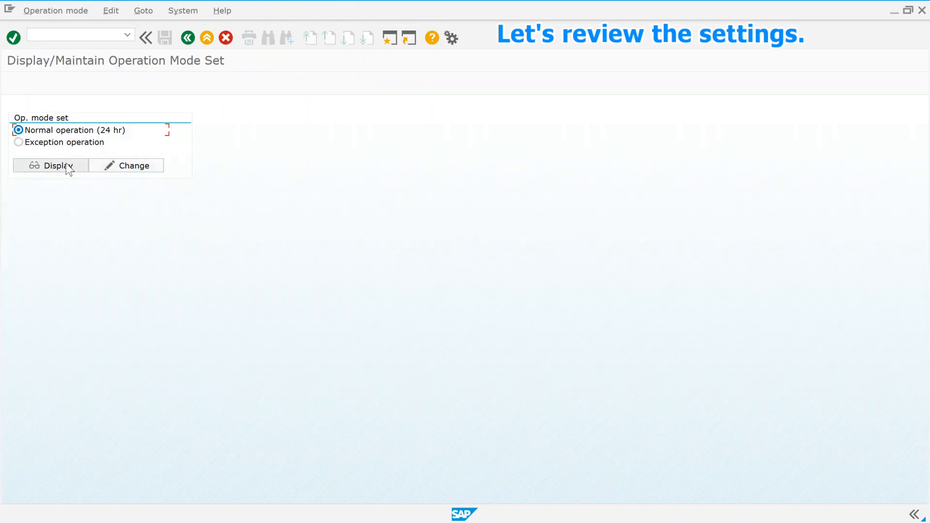
pyautogui.click(57, 166)
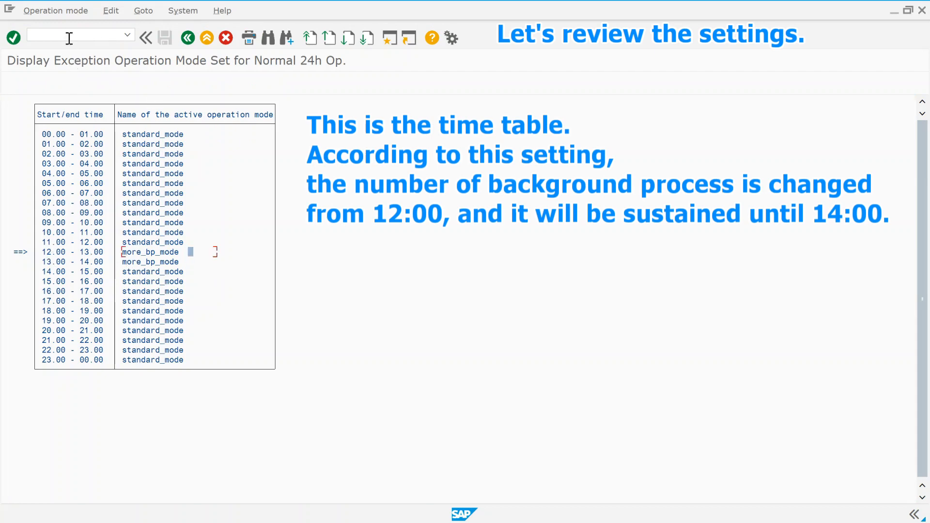
pyautogui.write('/ns')
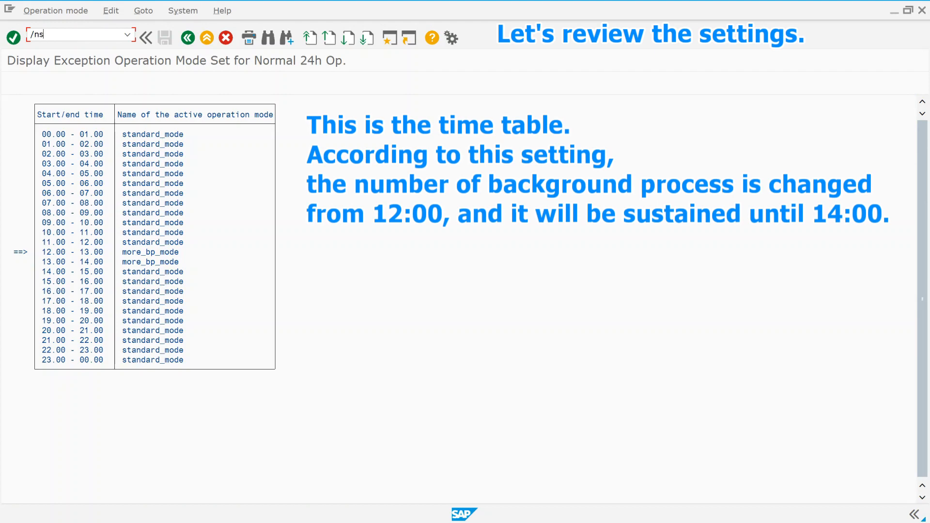
pyautogui.press('Enter')
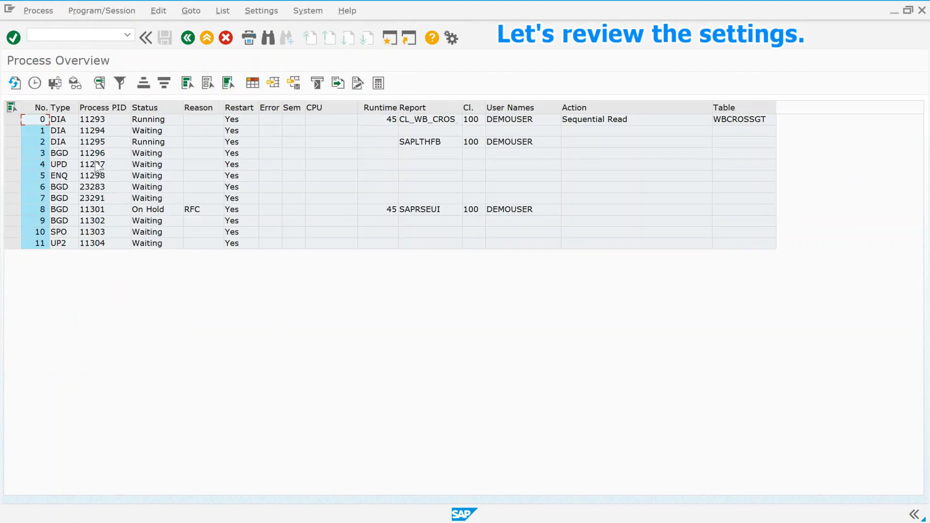
# Step: Enter /nrz04 to reopen the operation modes overview with more_bp_mode and standard_mode
pyautogui.click(92, 154)
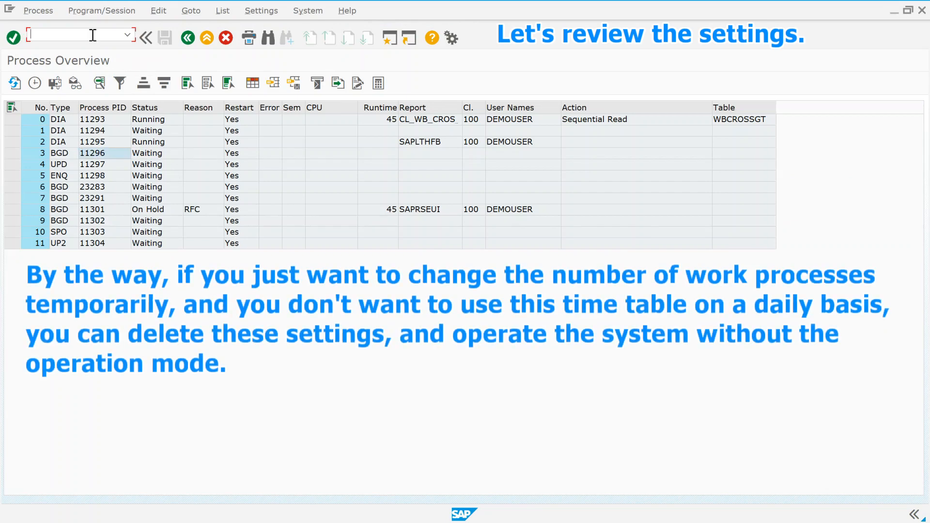
pyautogui.write('/nrz0')
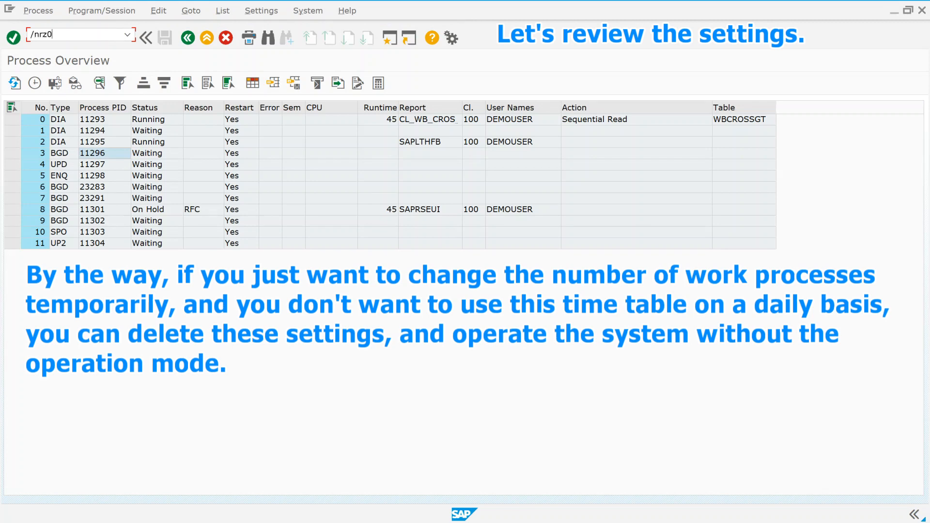
pyautogui.press('Enter')
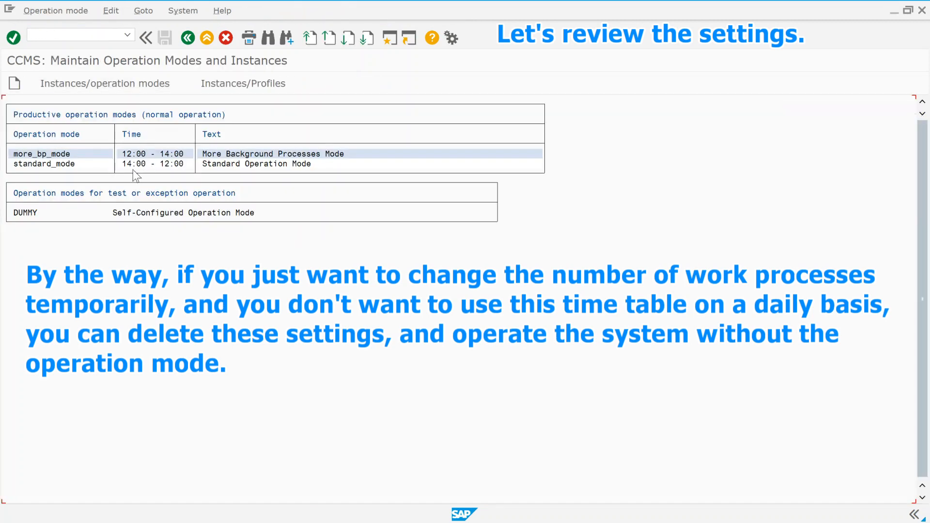